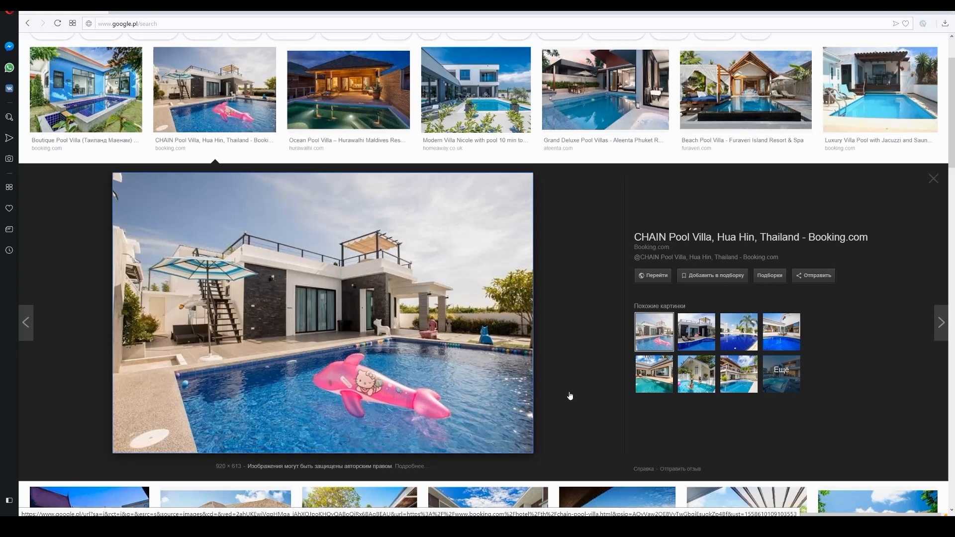
mouse_move(455, 378)
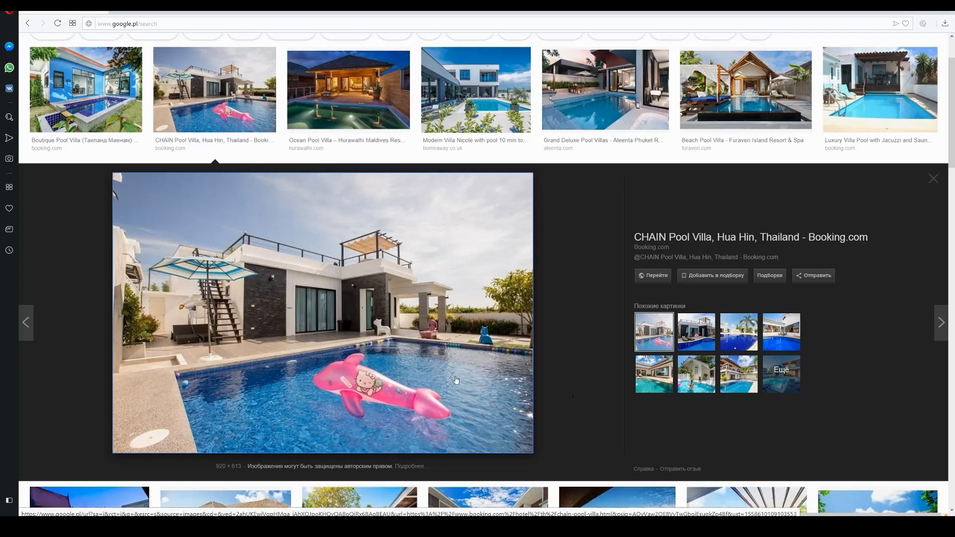
mouse_move(278, 357)
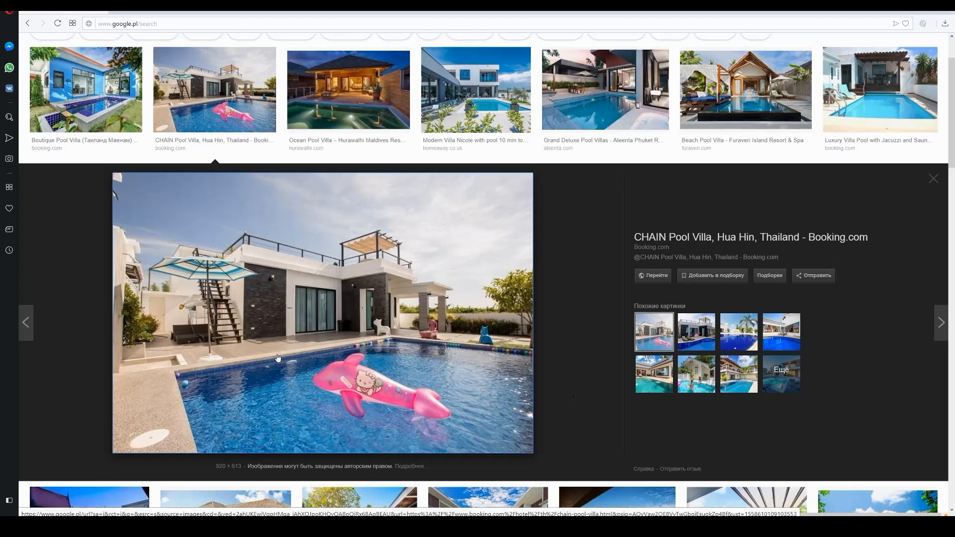
mouse_move(573, 325)
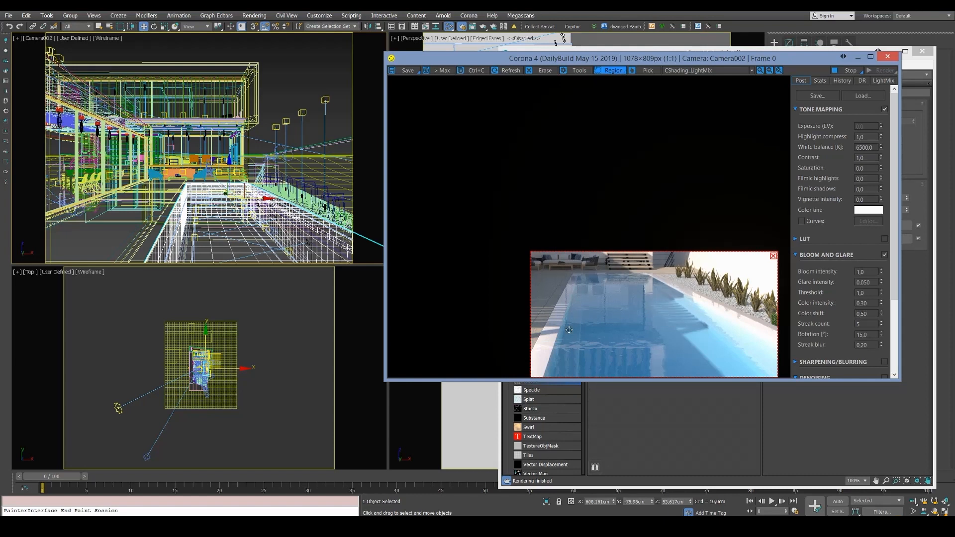
mouse_move(563, 290)
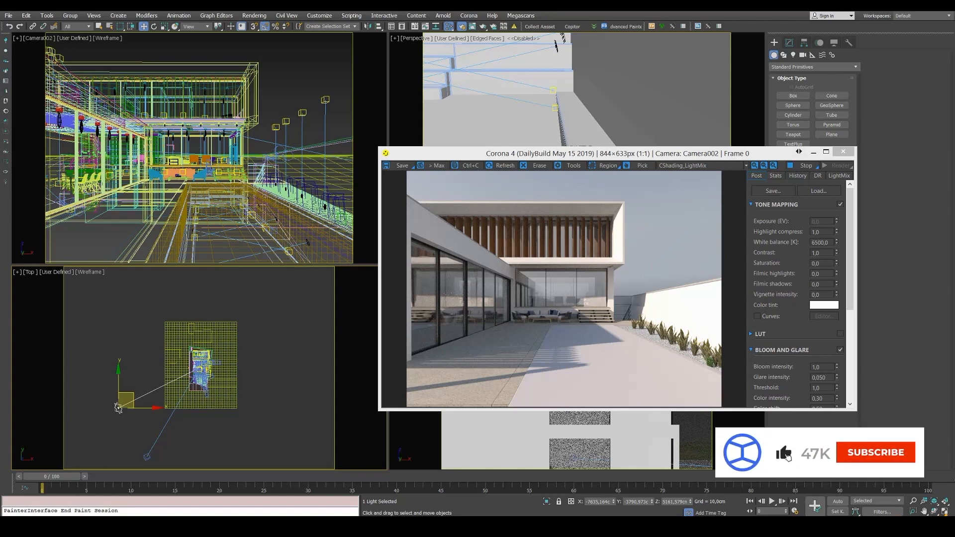
Preview the Aleenta Phuket pool villa photo, then enlarge the Ritz-Carlton Koh Samui infinity pool photo
click(875, 451)
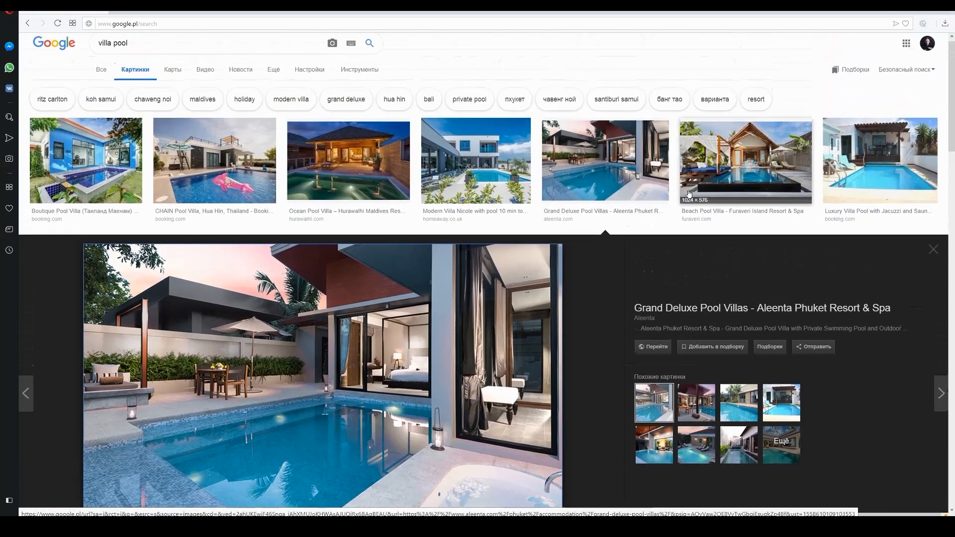
scroll(down, 3)
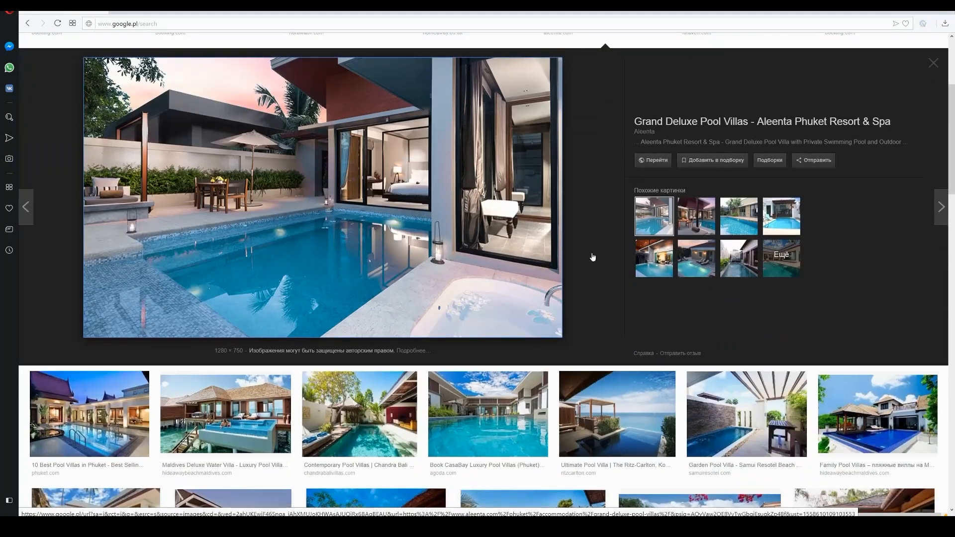
scroll(down, 3)
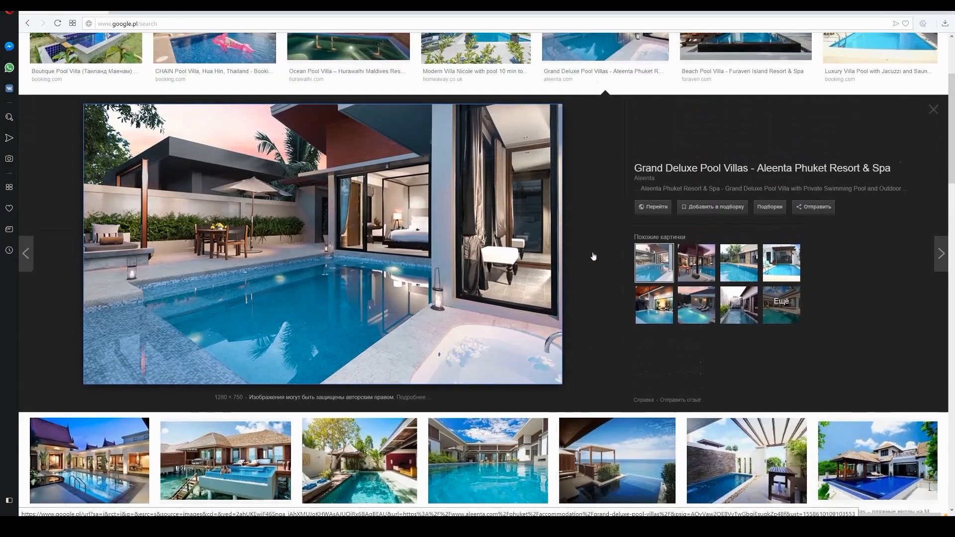
scroll(down, 3)
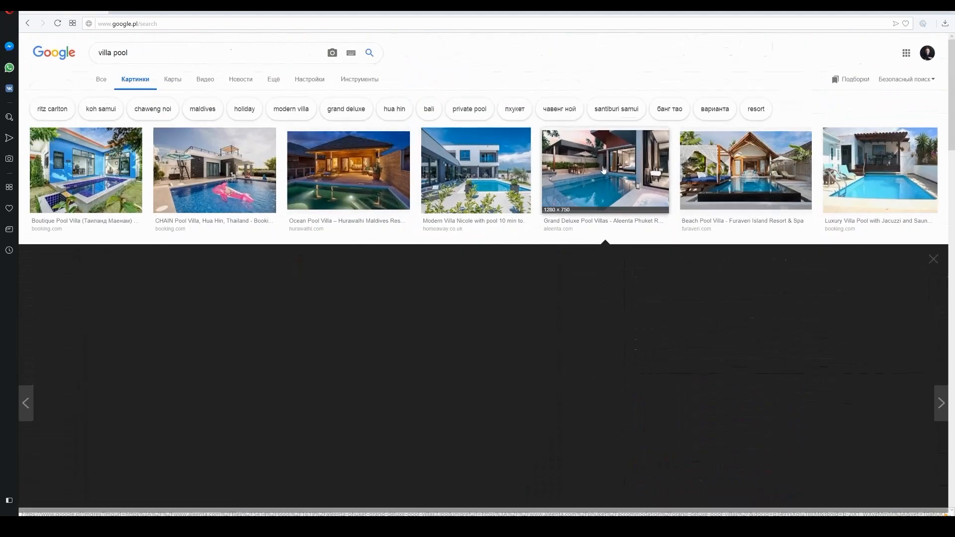
click(933, 258)
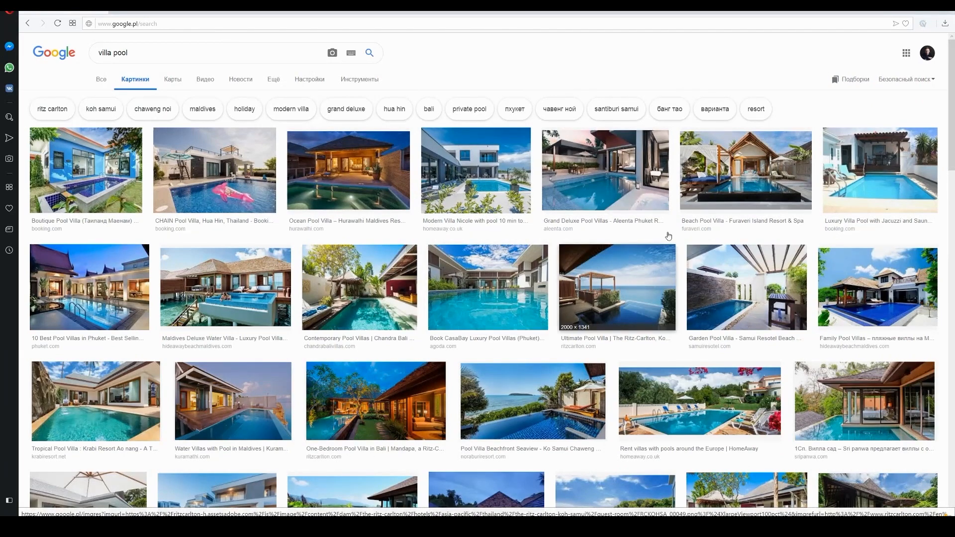
click(615, 288)
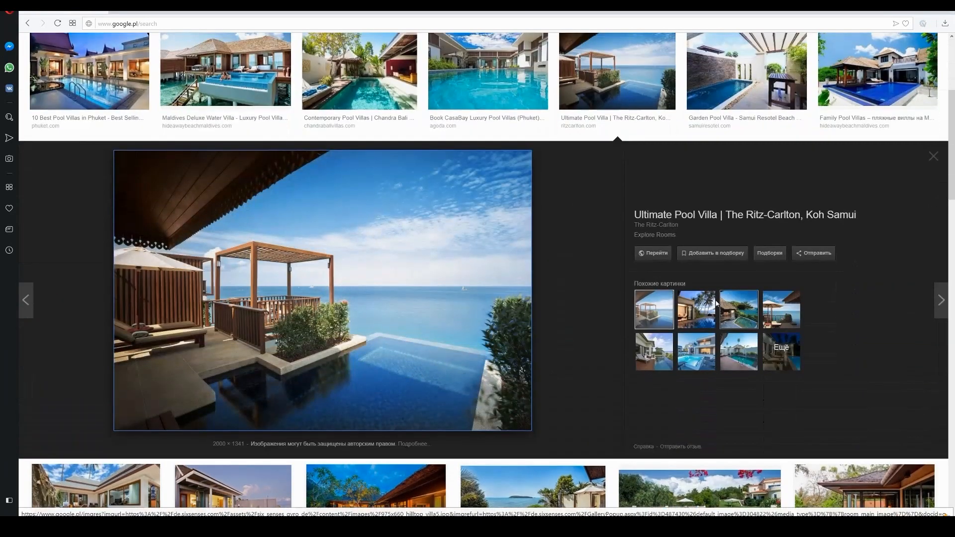
scroll(down, 3)
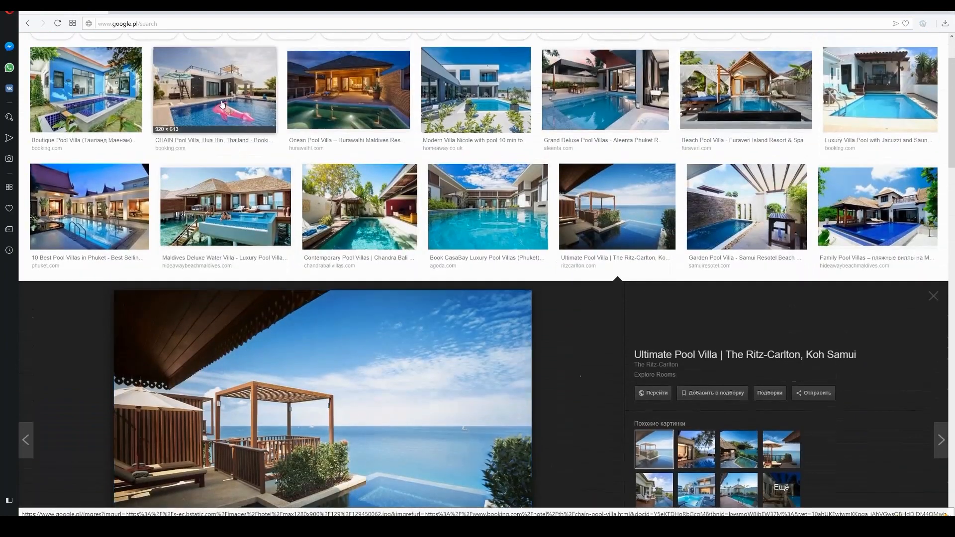
Enlarge the CHAIN Pool Villa photo with the pink float, then another villa pool photo for reference
click(214, 90)
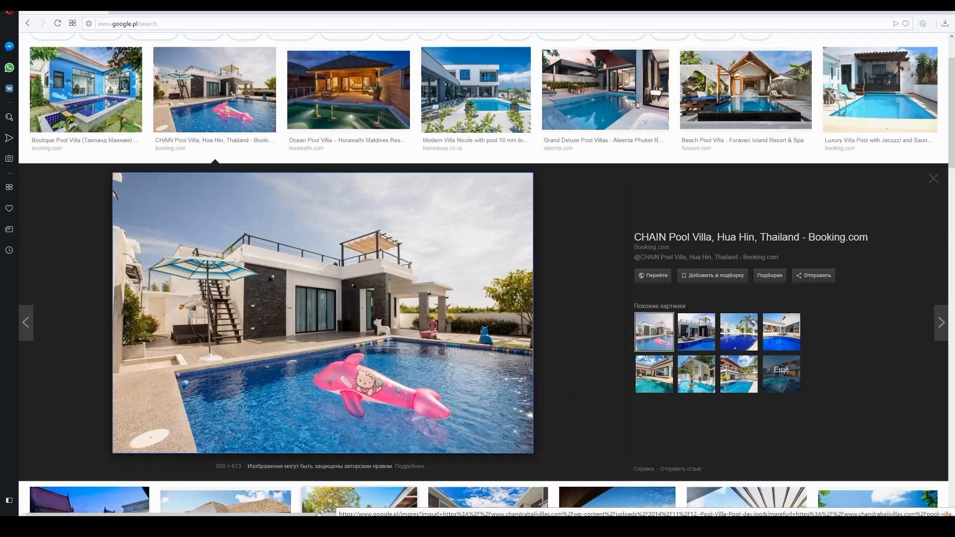
mouse_move(527, 380)
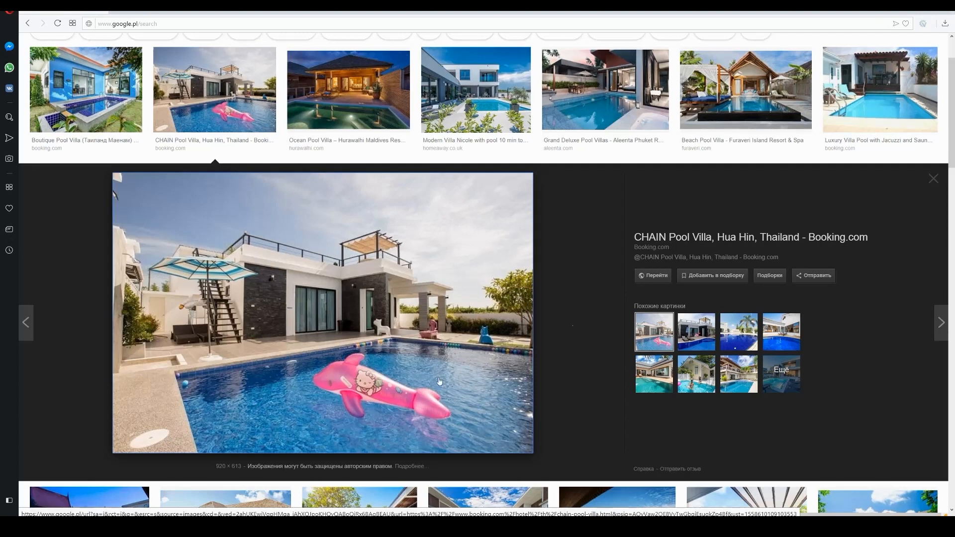
mouse_move(533, 338)
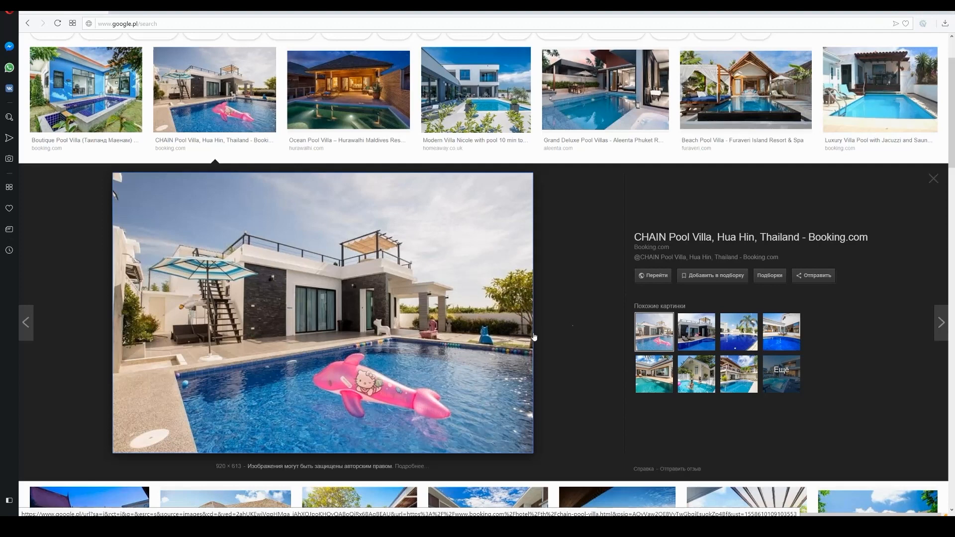
mouse_move(559, 338)
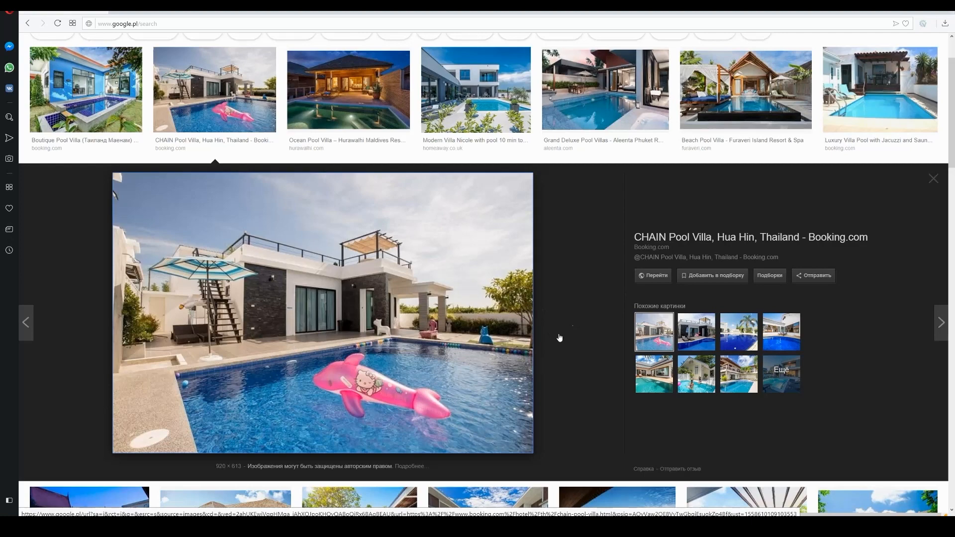
scroll(down, 3)
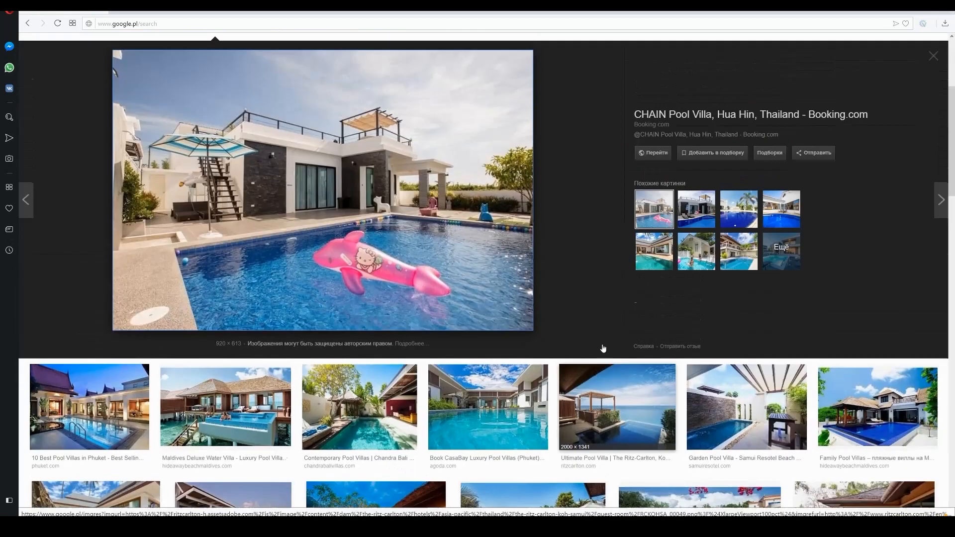
scroll(down, 3)
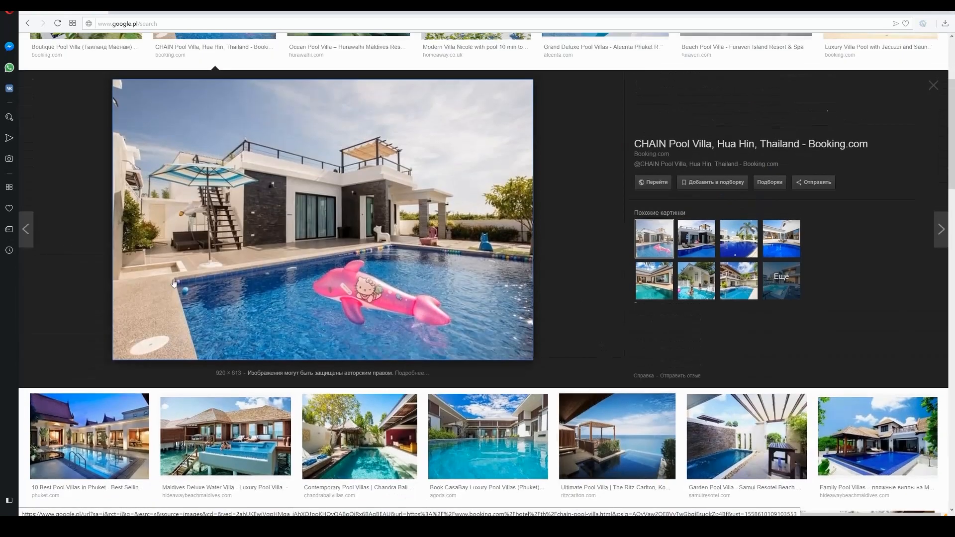
mouse_move(188, 287)
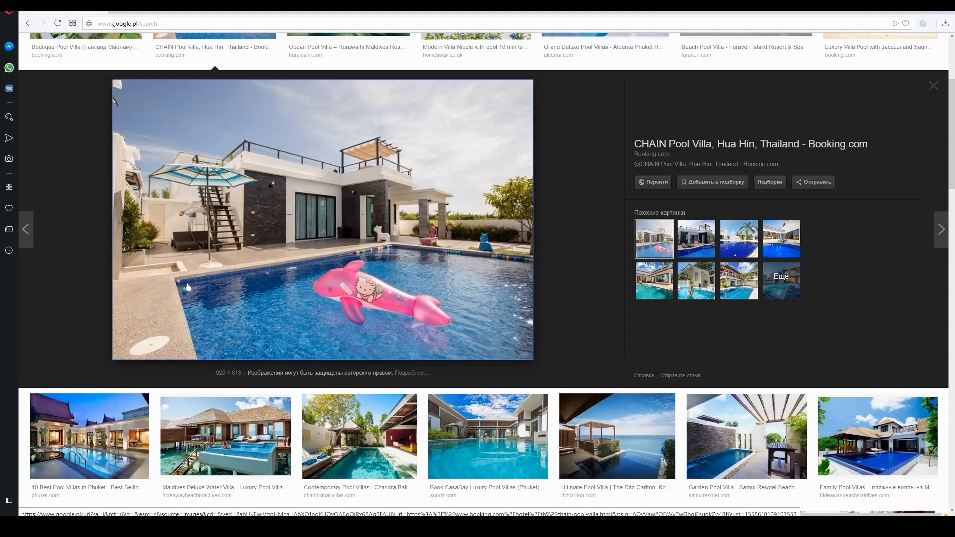
mouse_move(190, 283)
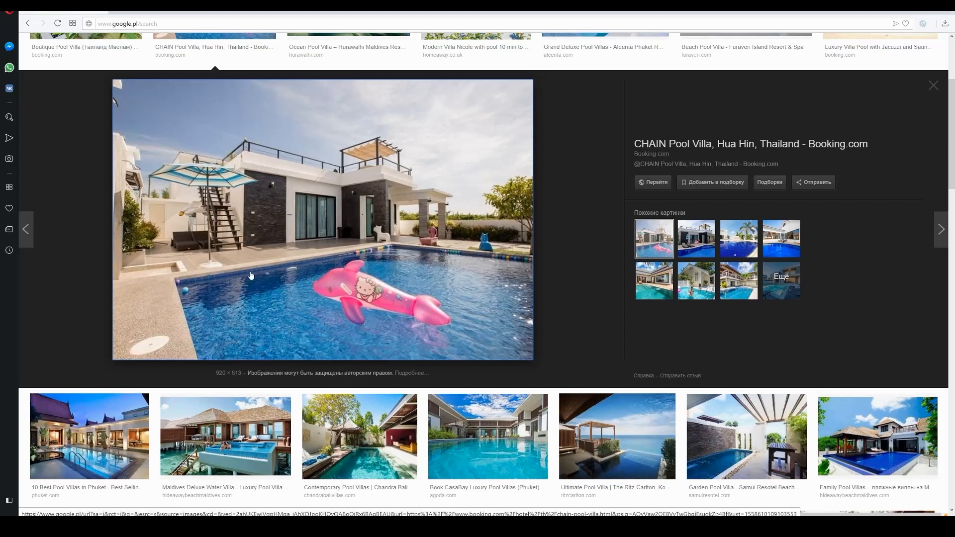
mouse_move(453, 259)
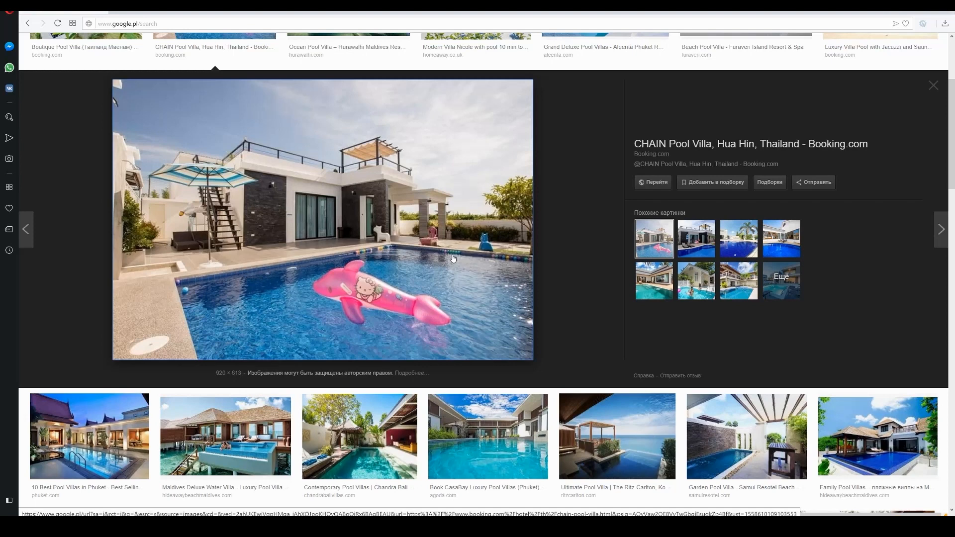
mouse_move(230, 277)
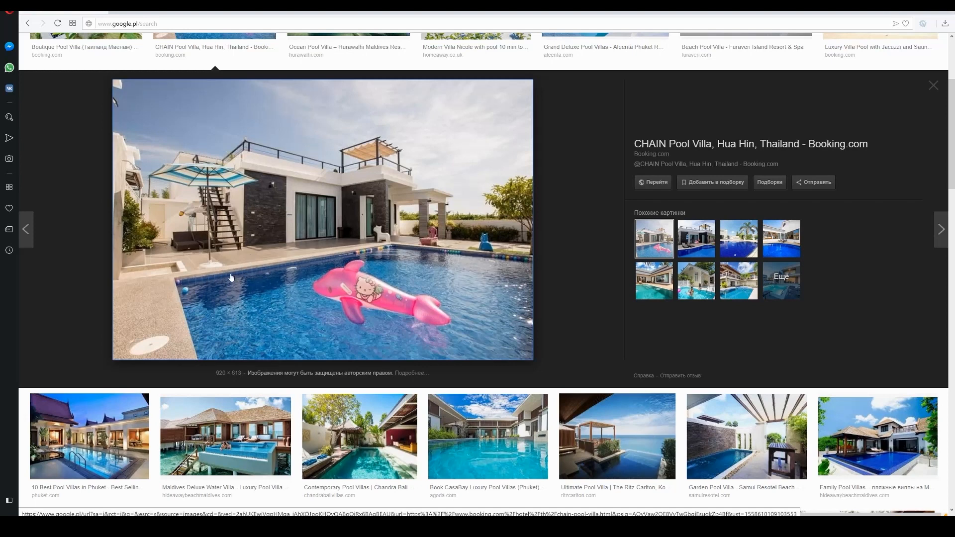
mouse_move(504, 278)
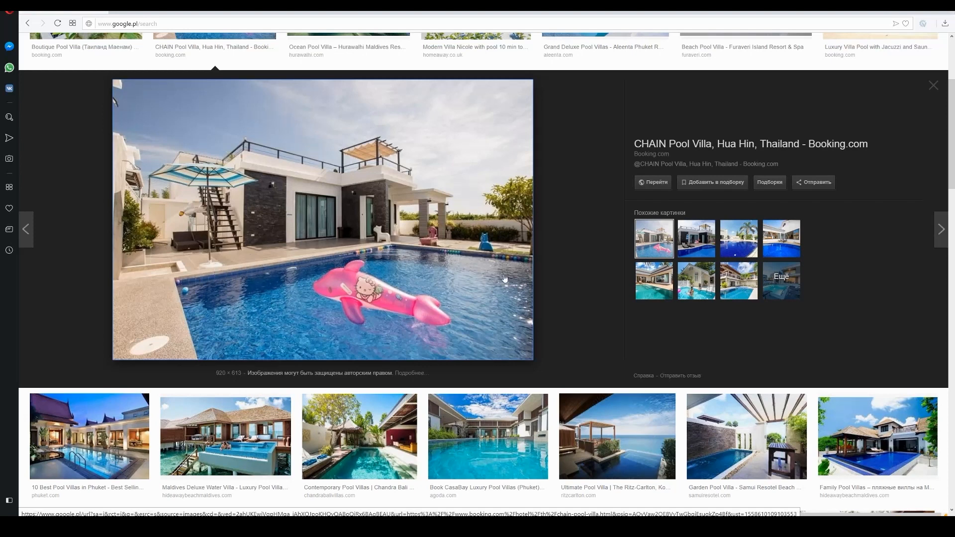
scroll(down, 3)
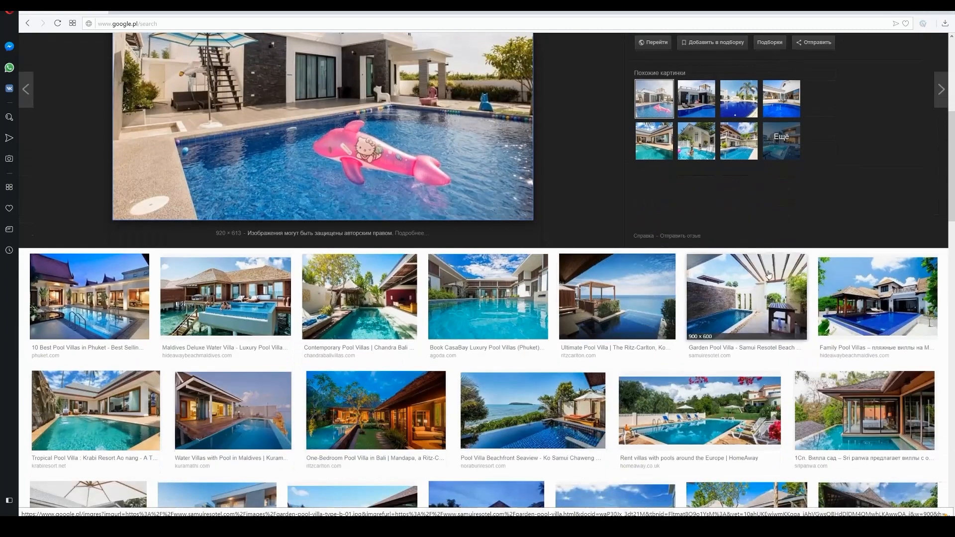
scroll(down, 3)
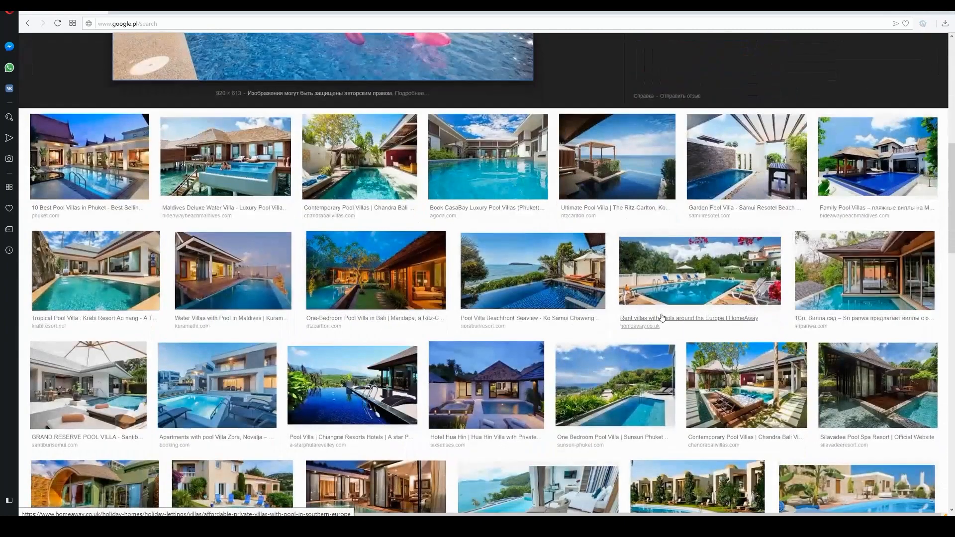
mouse_move(614, 385)
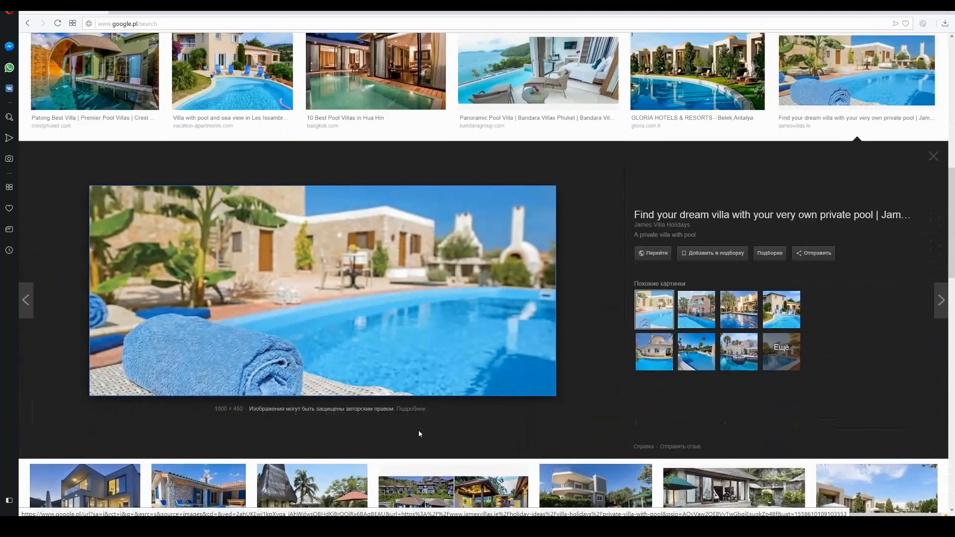
click(232, 72)
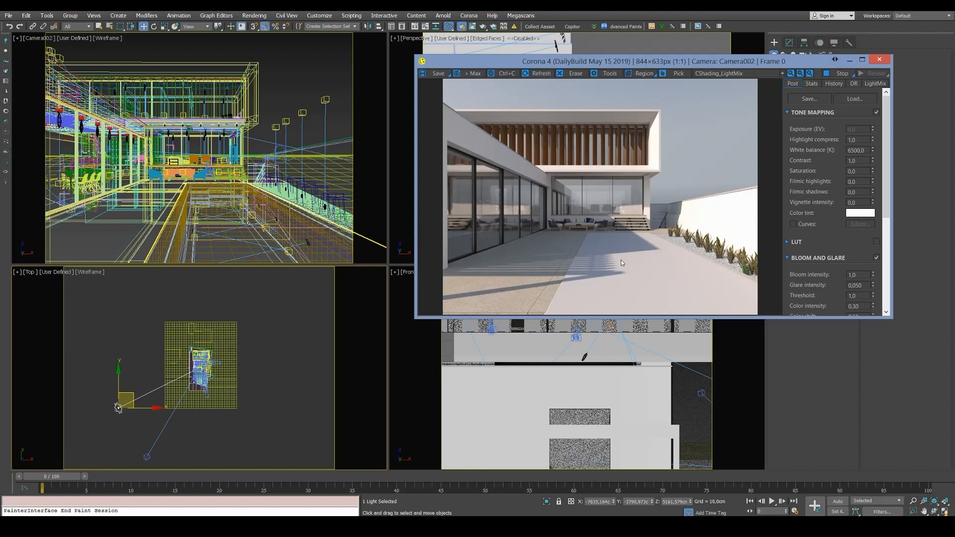
mouse_move(704, 267)
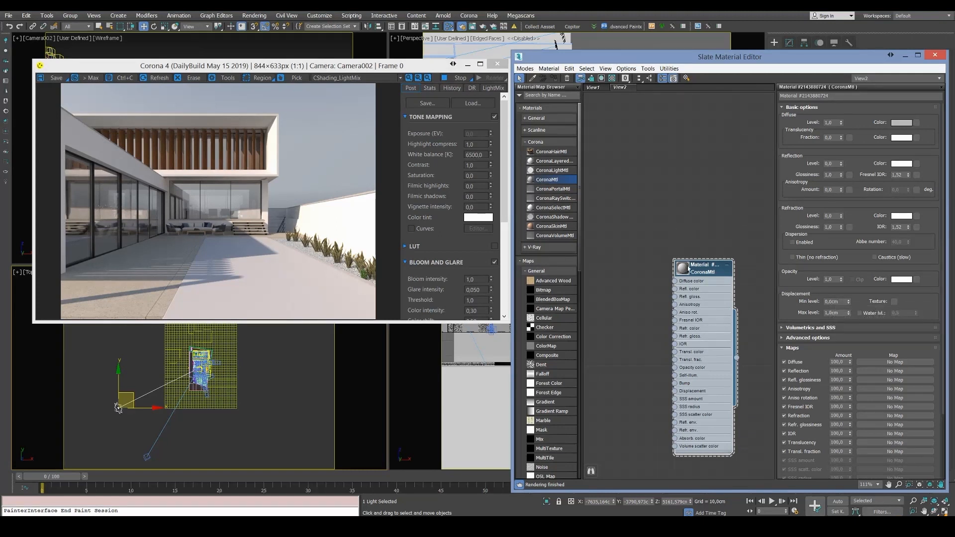
Assign the CoronaMtl to the pool water with Reflection Level 1.0 and Fresnel IOR 1.3
drag(702, 265, 677, 239)
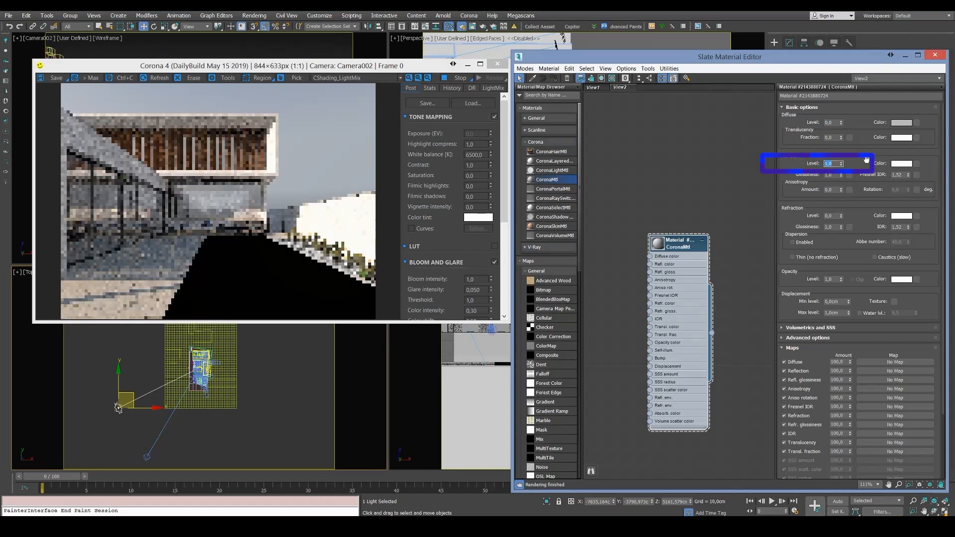
click(899, 175)
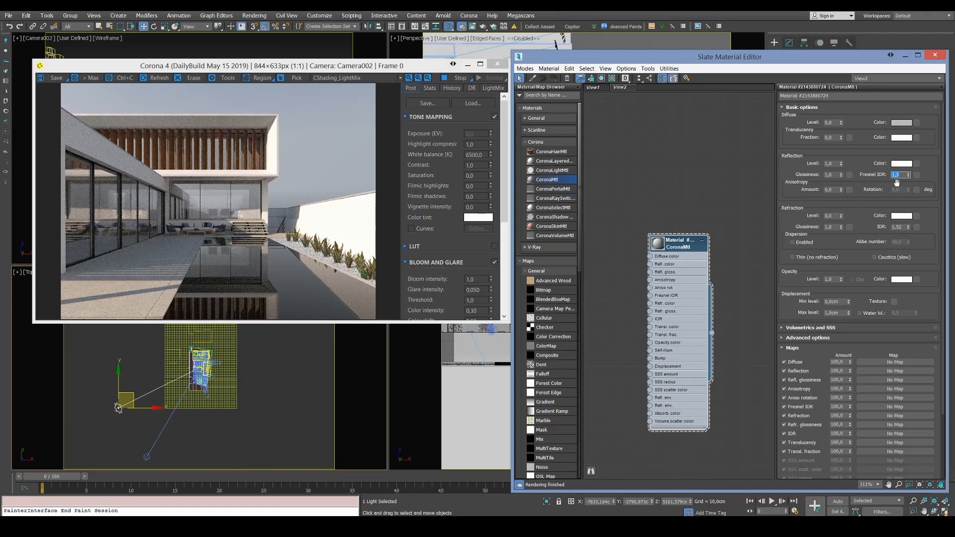
click(902, 163)
text(1,3)
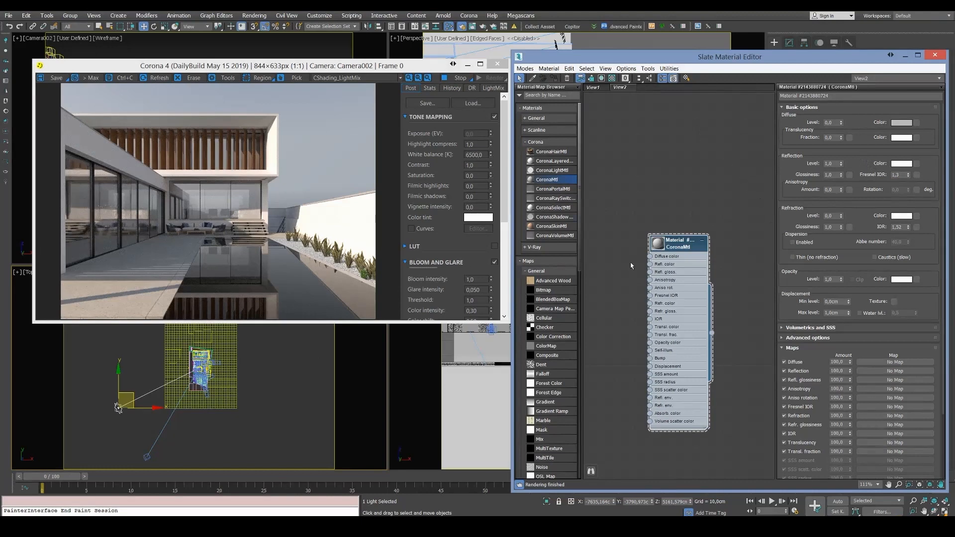
click(833, 216)
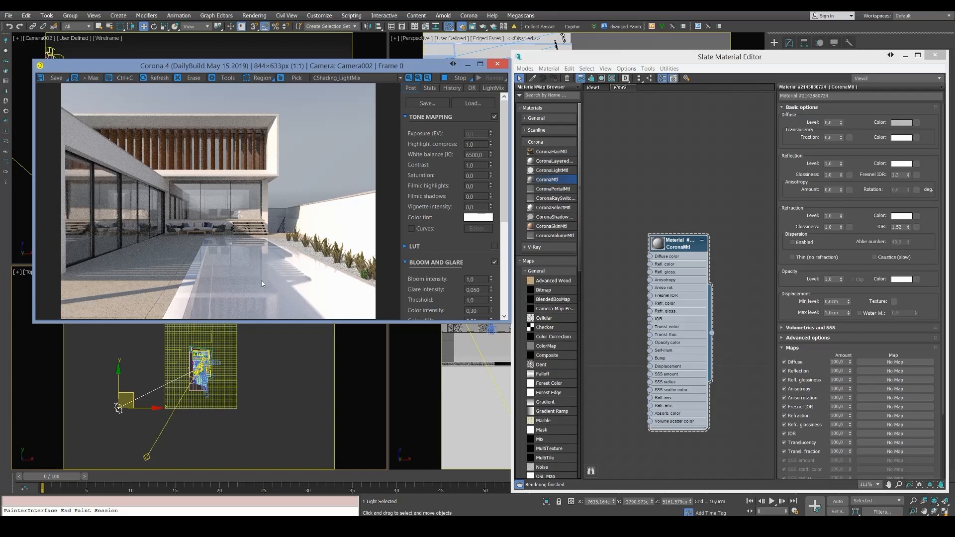
mouse_move(318, 272)
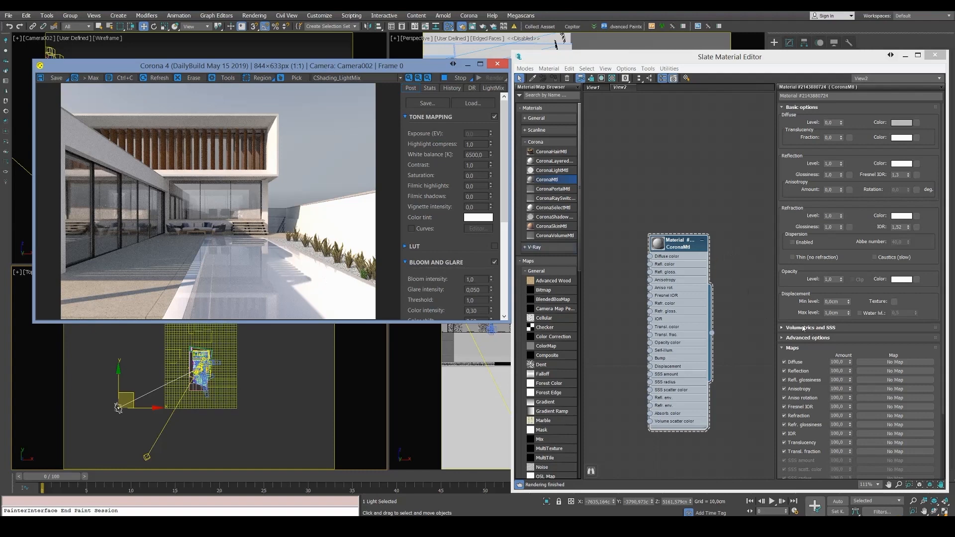
Reveal the material's Volumetrics and SSS settings after making the water fully refractive
click(809, 327)
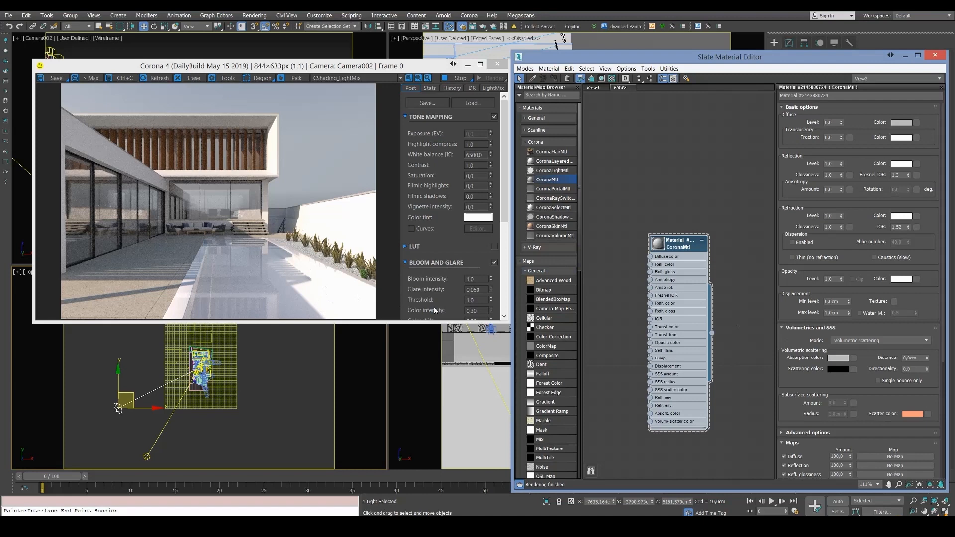
mouse_move(746, 291)
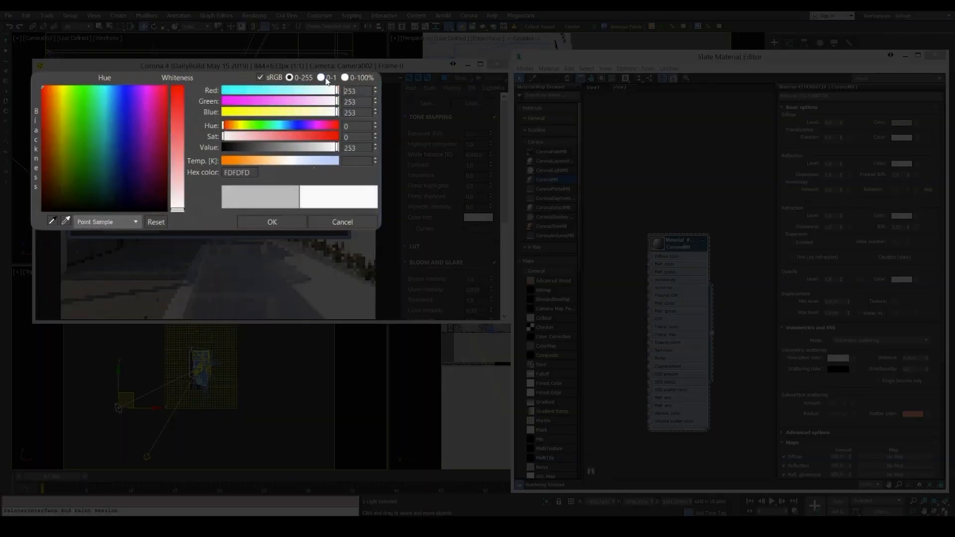
Shift the volumetric absorption colour from white to a light cyan tint
drag(338, 91, 300, 91)
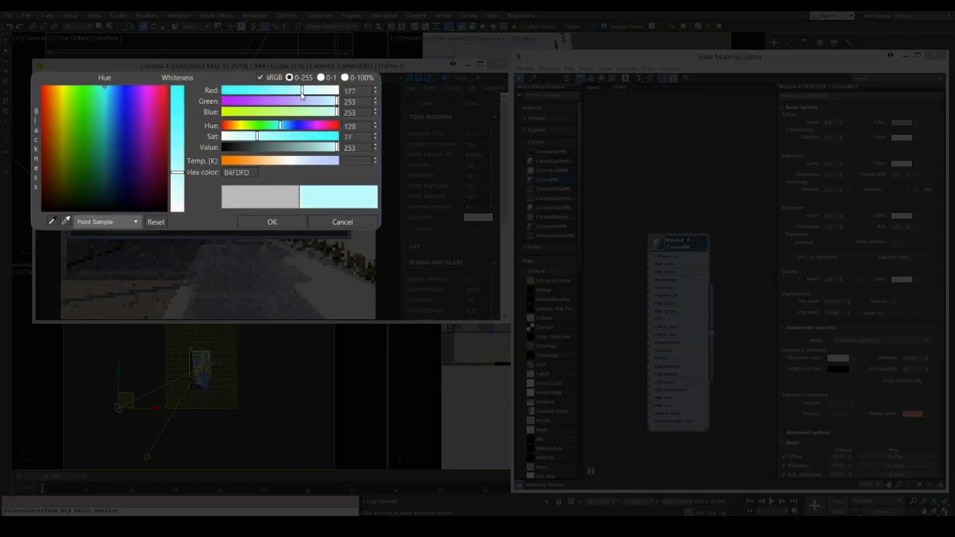
drag(337, 101, 326, 101)
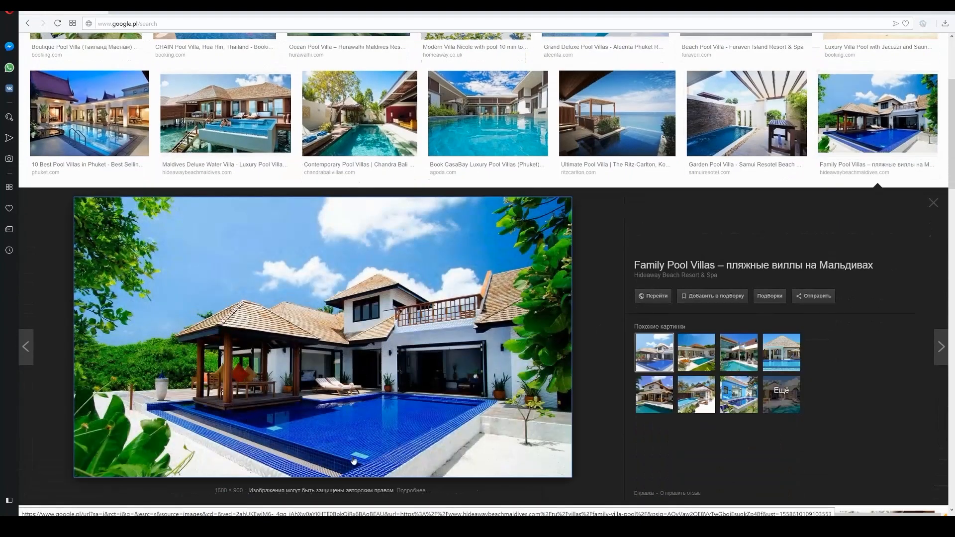
Browse further villa pool results past the Maldives Family Pool Villas photo and pick another result
scroll(down, 3)
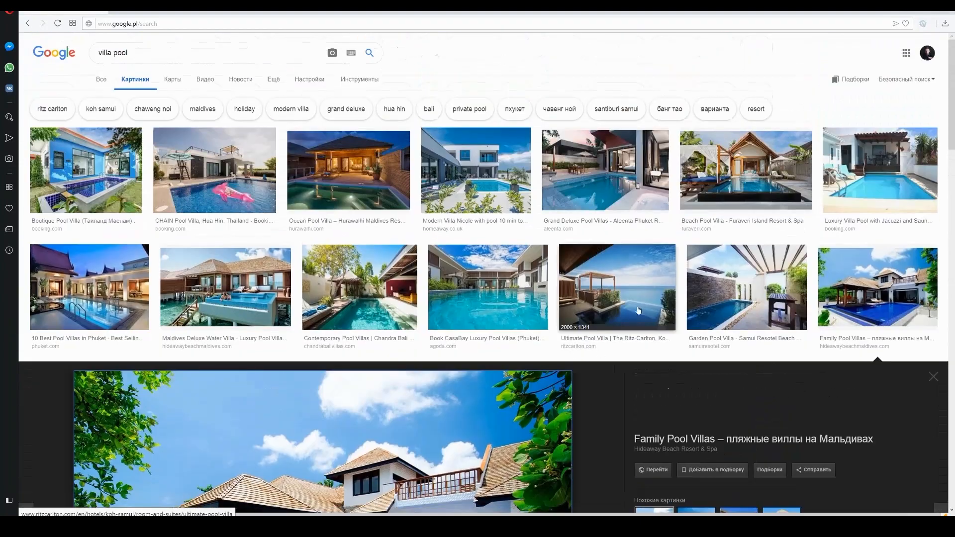
mouse_move(570, 262)
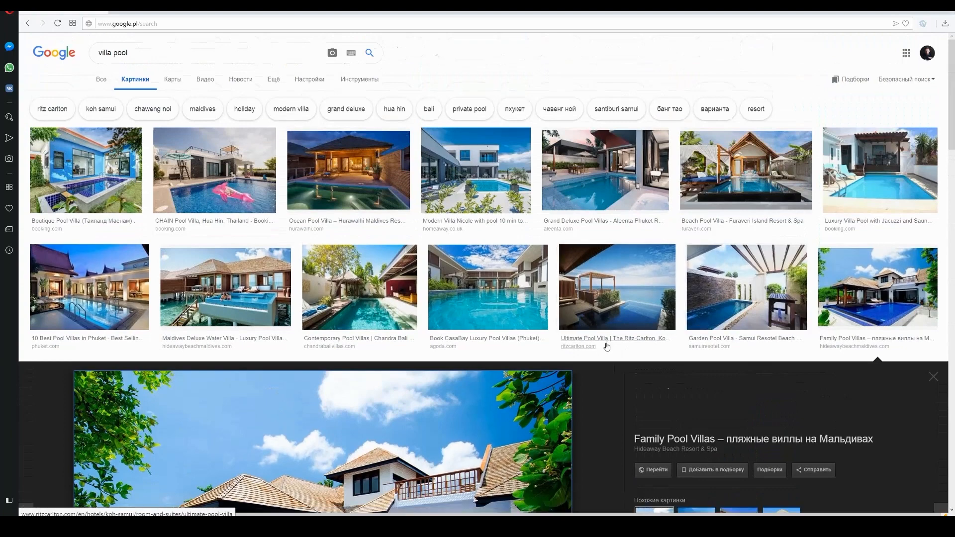
scroll(down, 3)
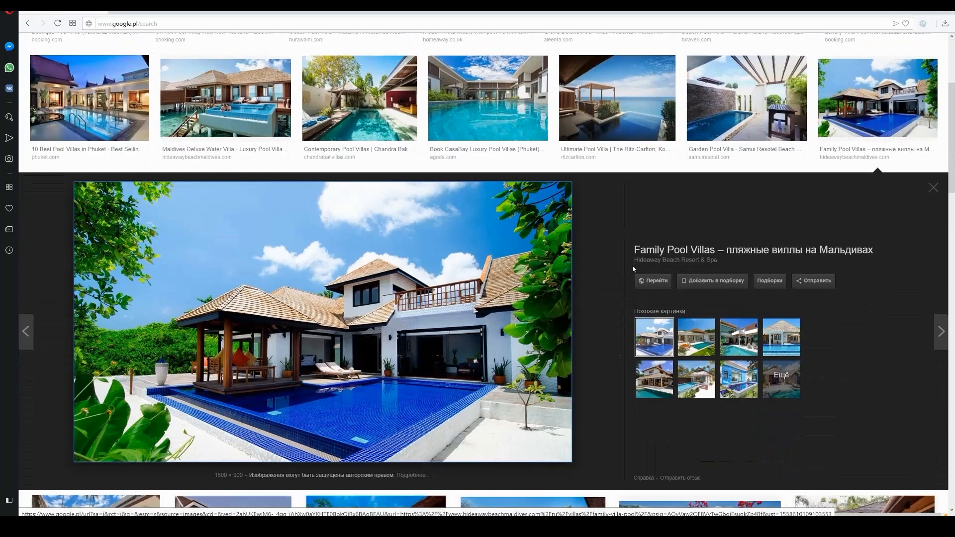
scroll(down, 3)
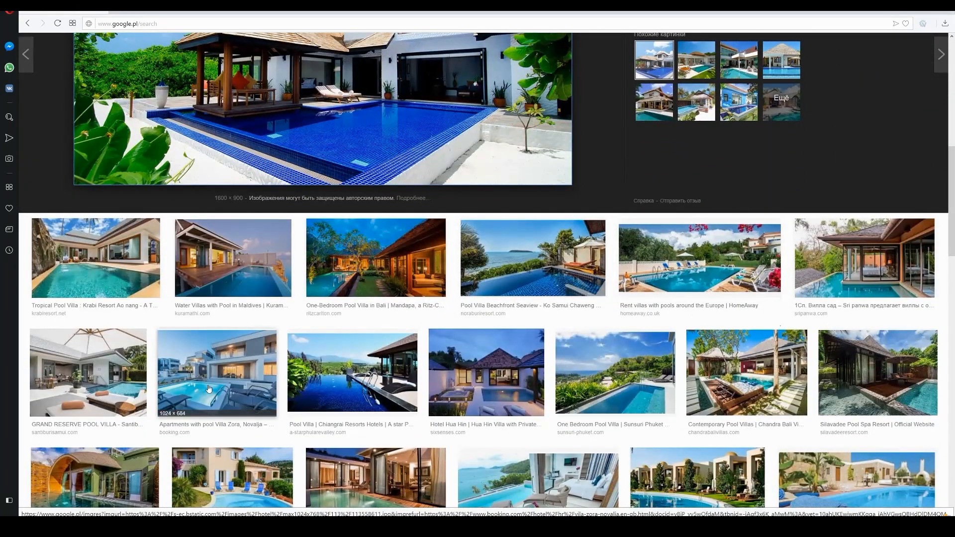
click(217, 373)
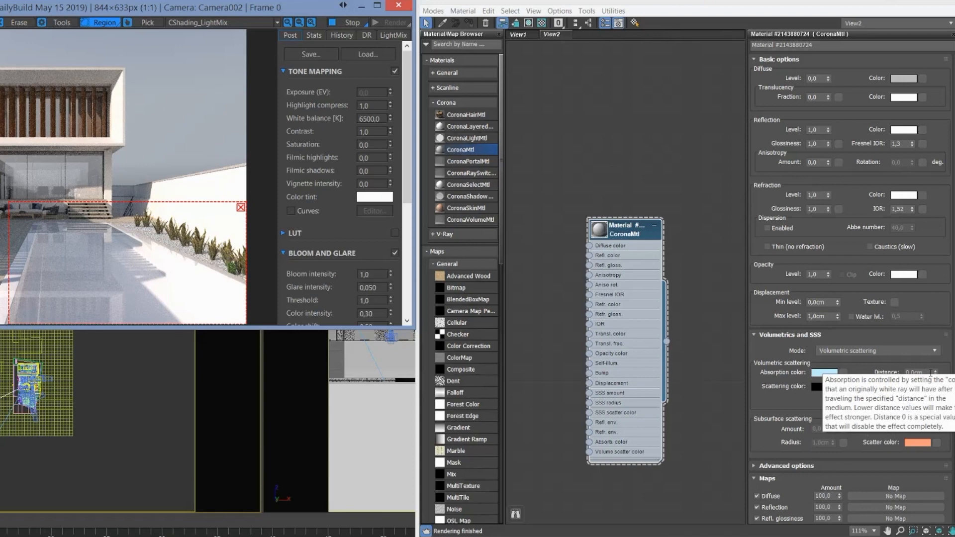
Set the volumetric absorption Distance to 200 cm and move the material node aside
click(916, 372)
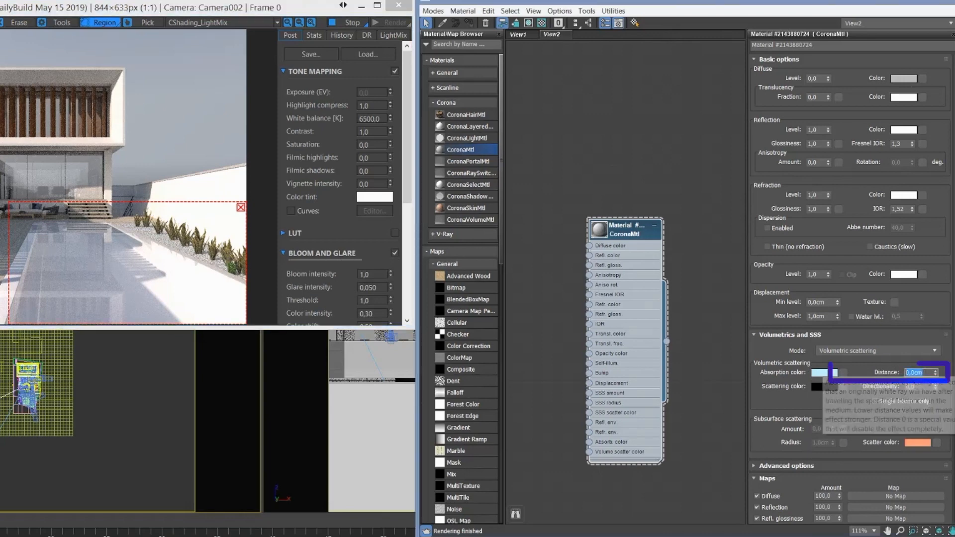
text(200,0cm)
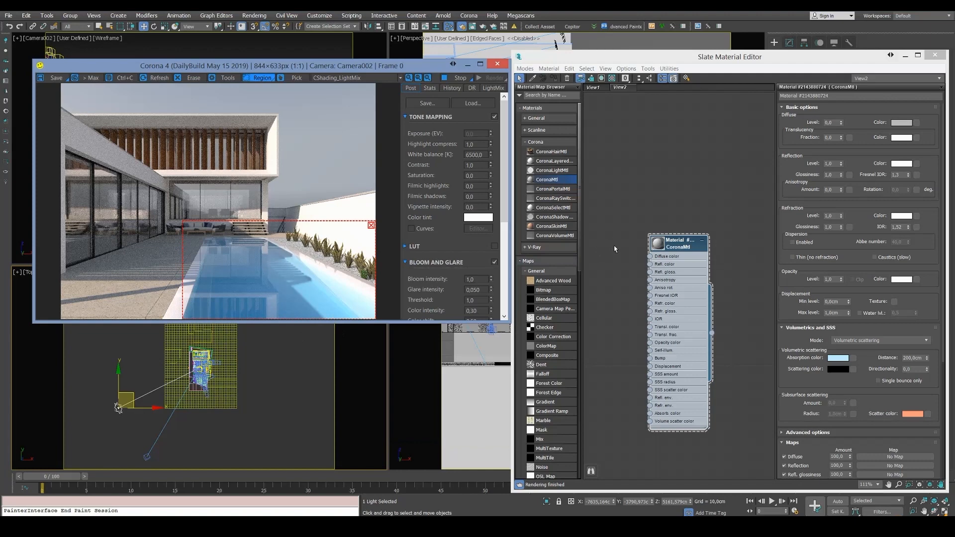
drag(677, 243, 721, 218)
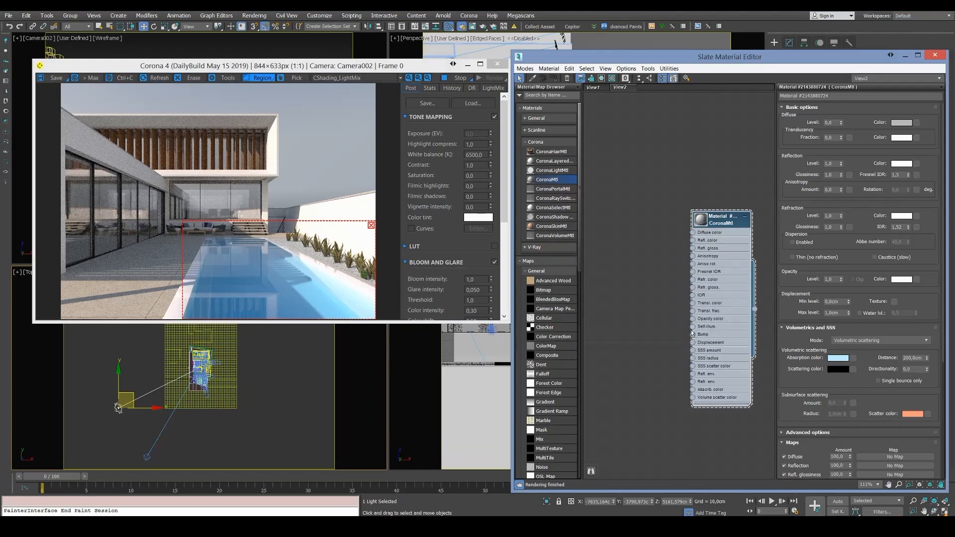
mouse_move(606, 342)
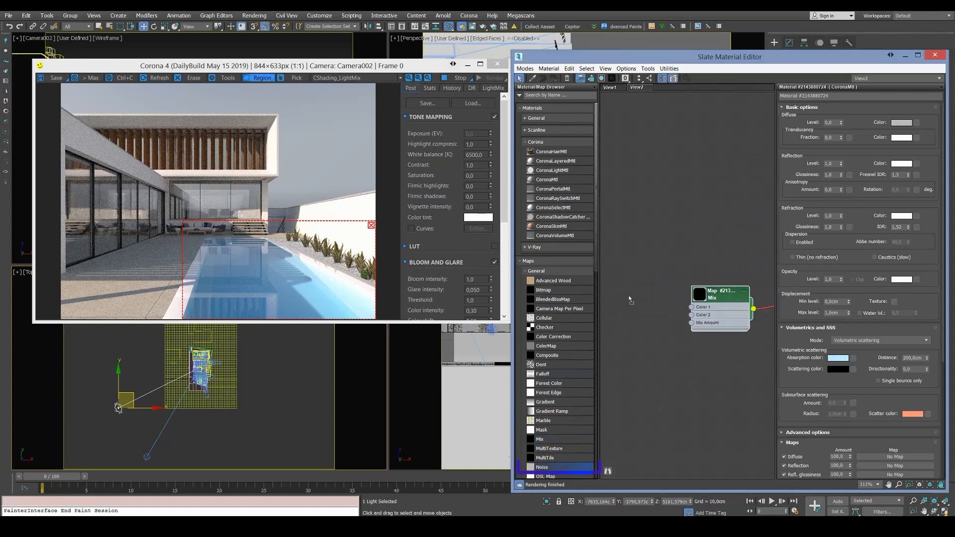
Add a Noise map to the Slate view and wire it into the Mix map
drag(550, 467, 628, 276)
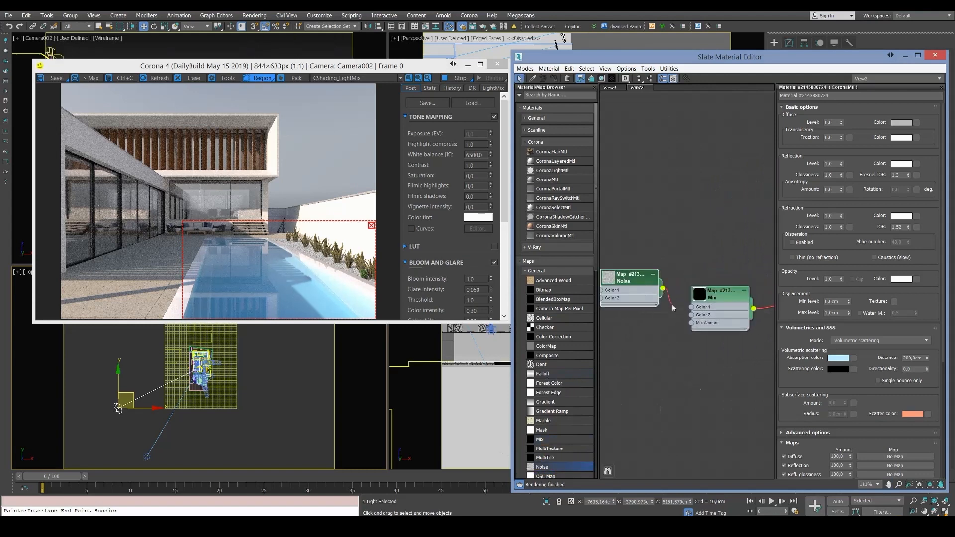
click(704, 306)
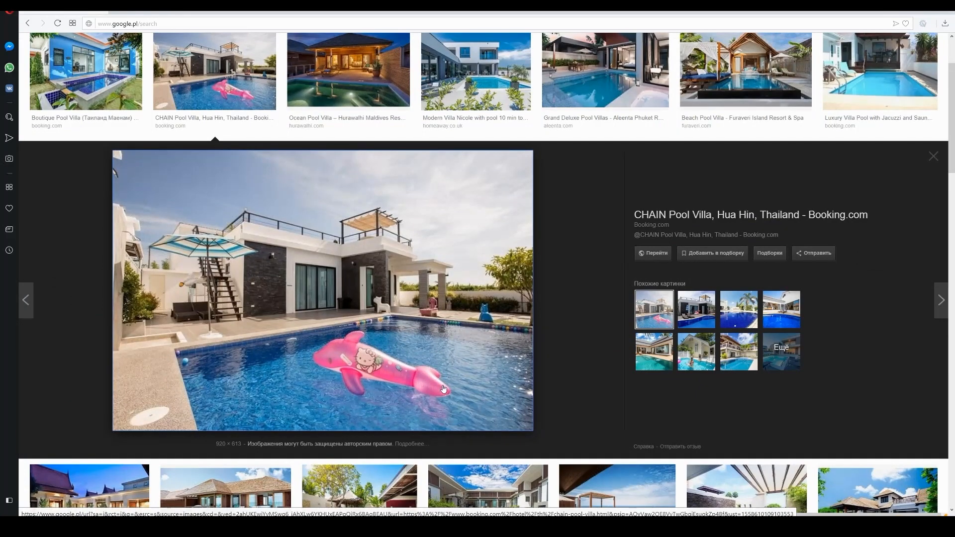
mouse_move(430, 333)
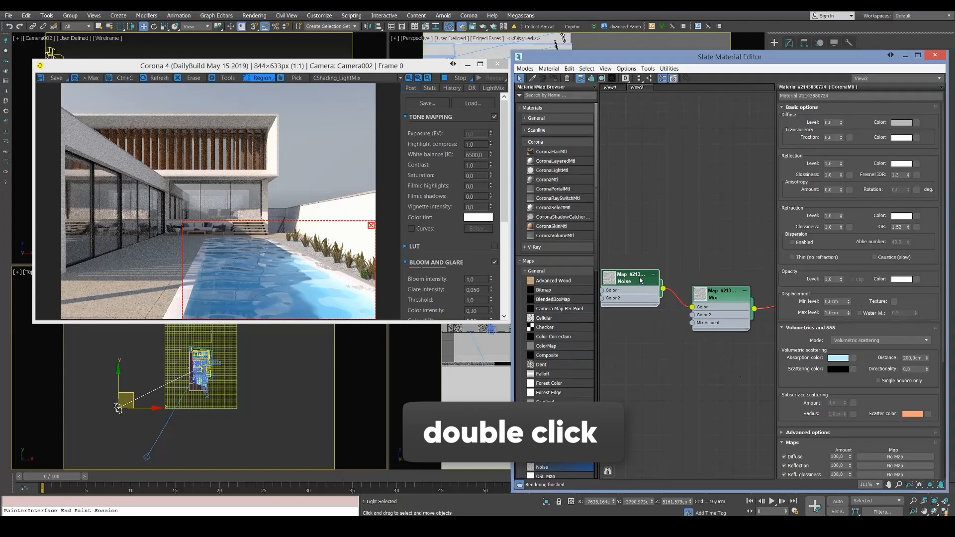
Make the Noise map Fractal with a Size of 20.0
double_click(631, 277)
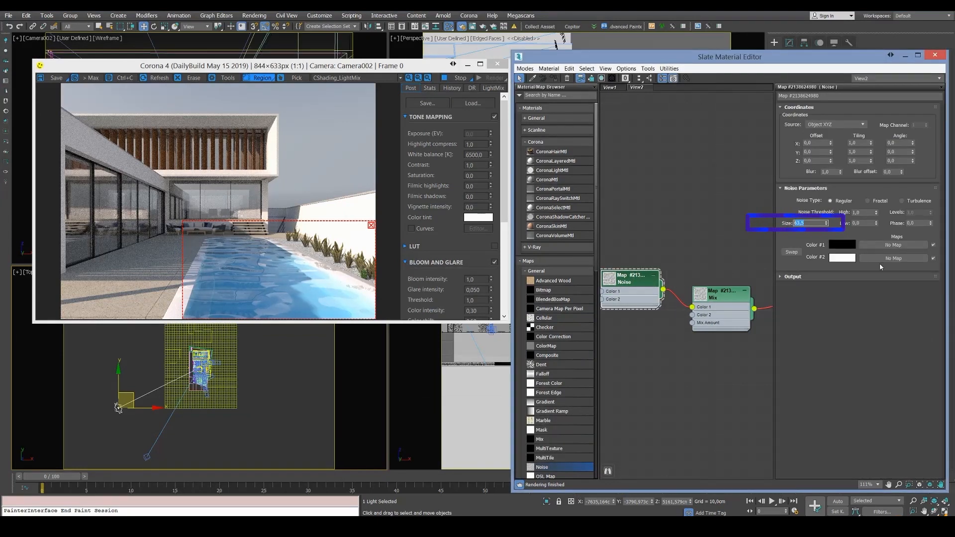
text(20.0)
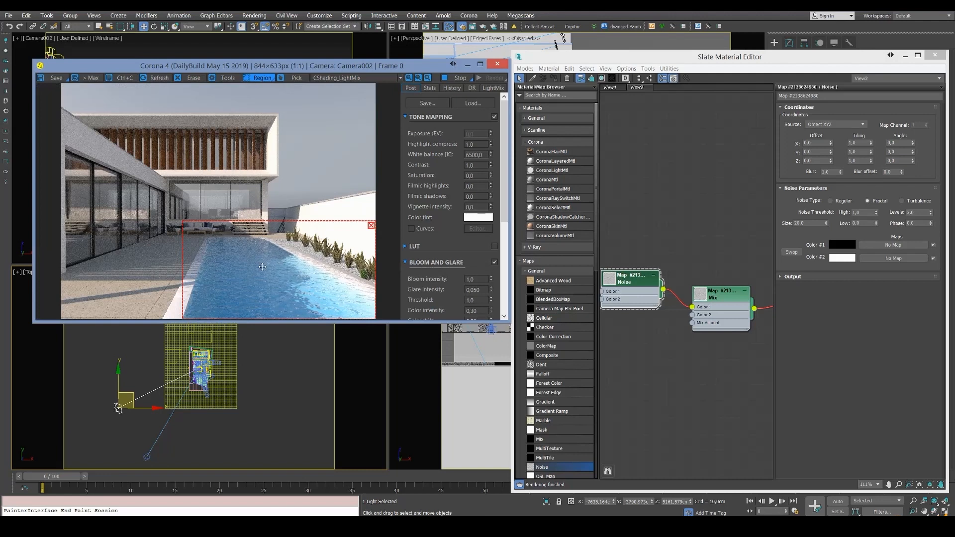
mouse_move(309, 282)
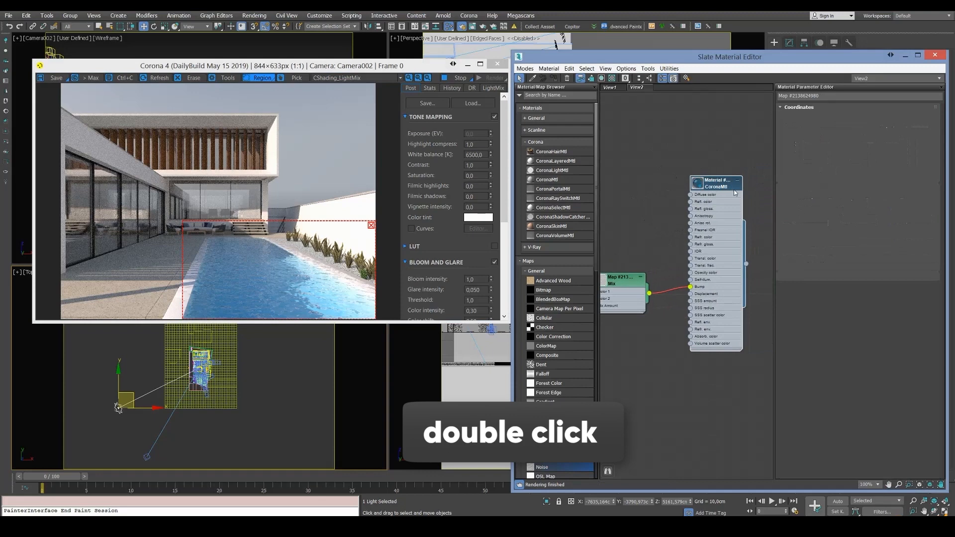
Bring up the parameters of the CoronaMtl water material fed by the Mix map bump
double_click(715, 183)
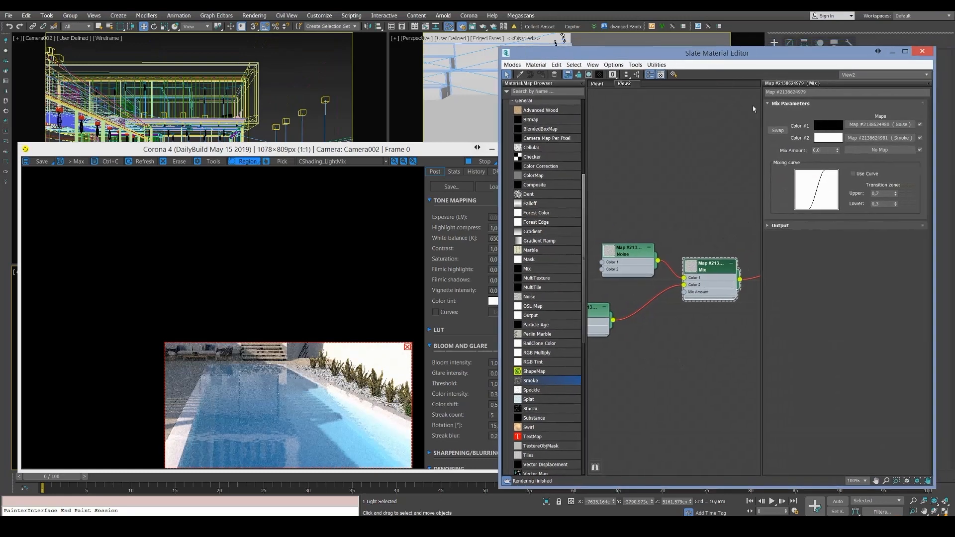
Set the Mix map's mix amount to 50 so Noise and Smoke blend evenly
double_click(822, 150)
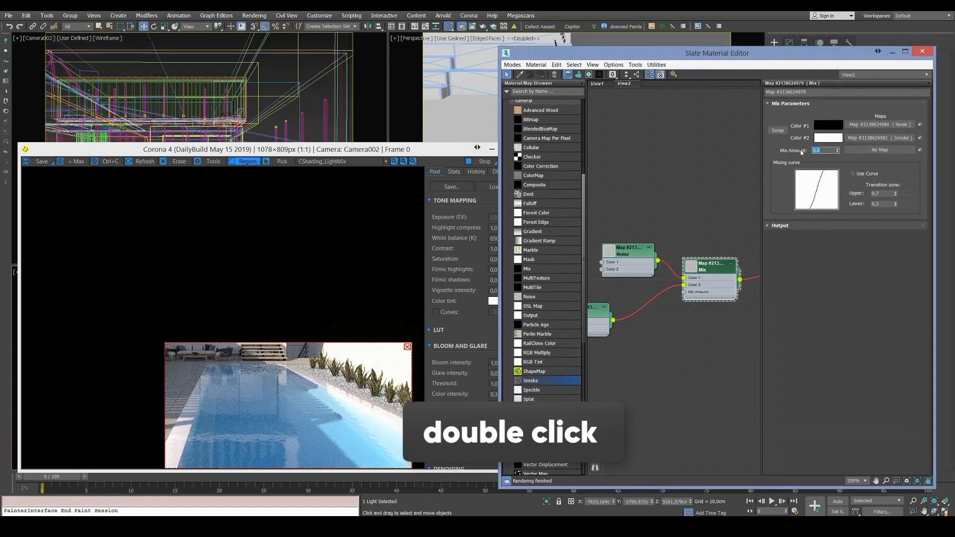
double_click(822, 150)
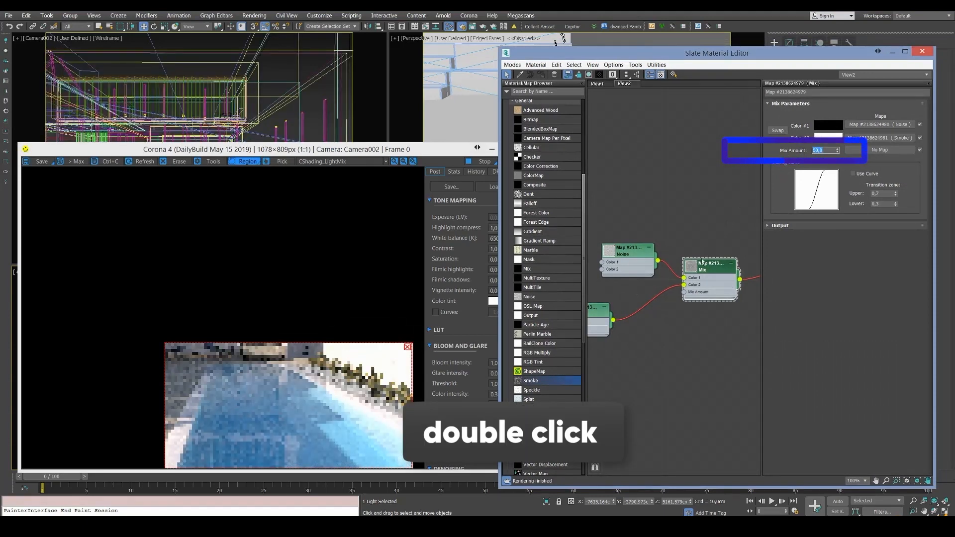
right_click(709, 262)
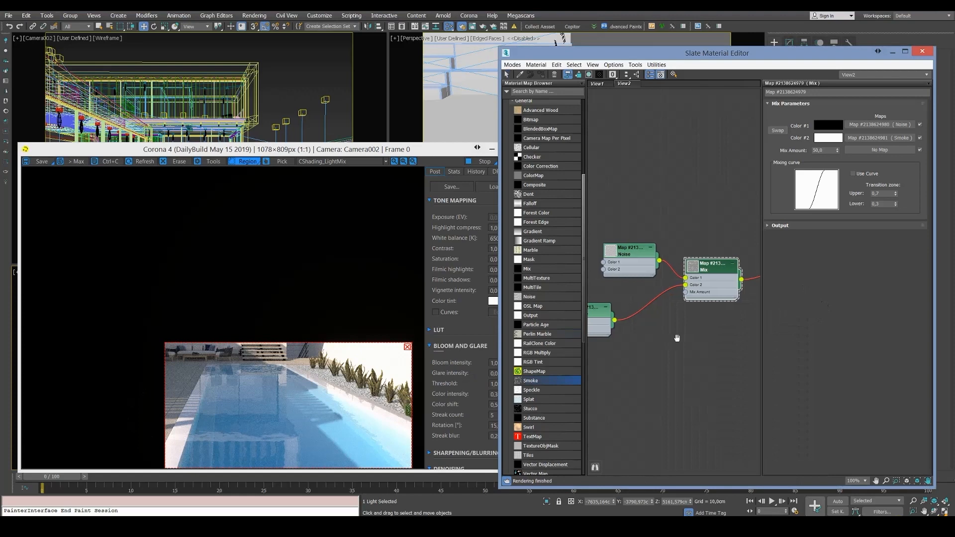
Show the Smoke map's parameters and select its Size value for editing
click(654, 305)
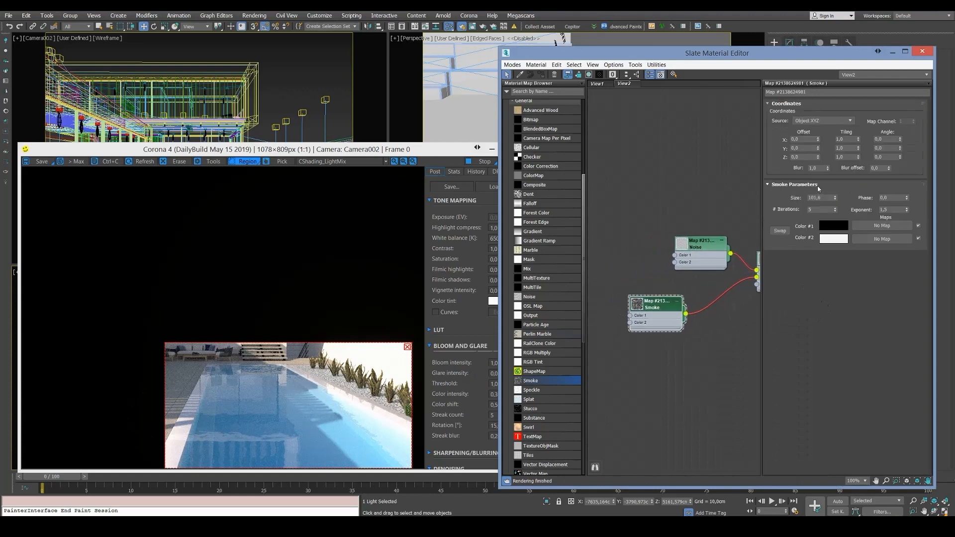
triple_click(819, 196)
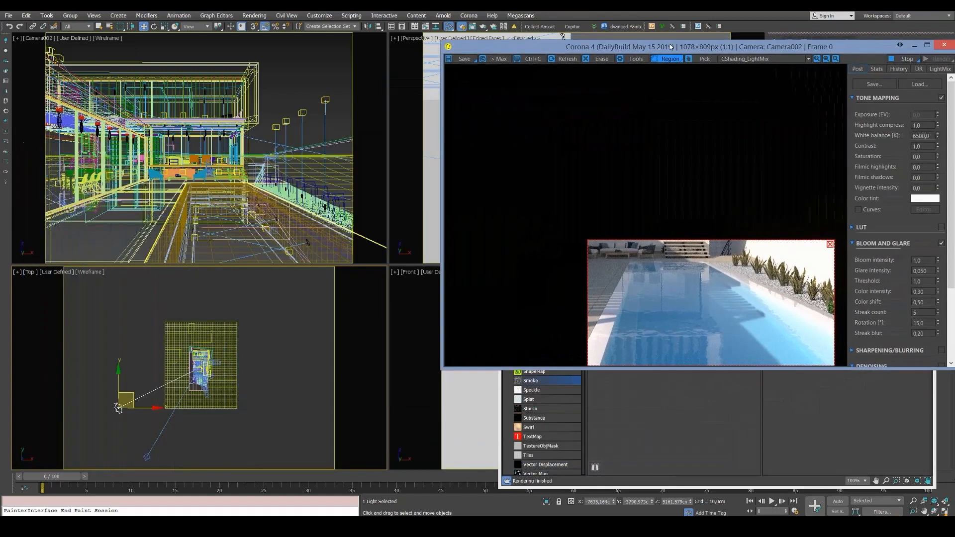
mouse_move(213, 232)
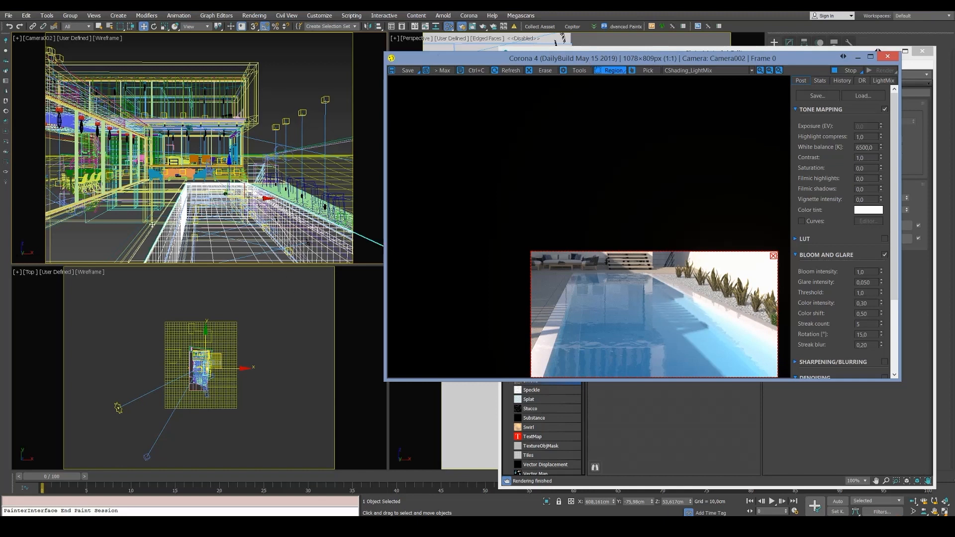
mouse_move(231, 281)
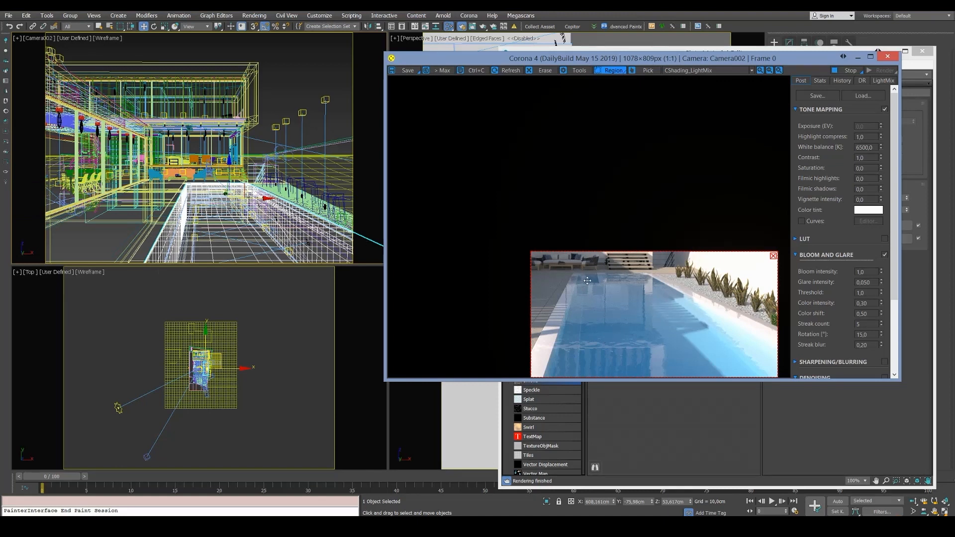
mouse_move(536, 346)
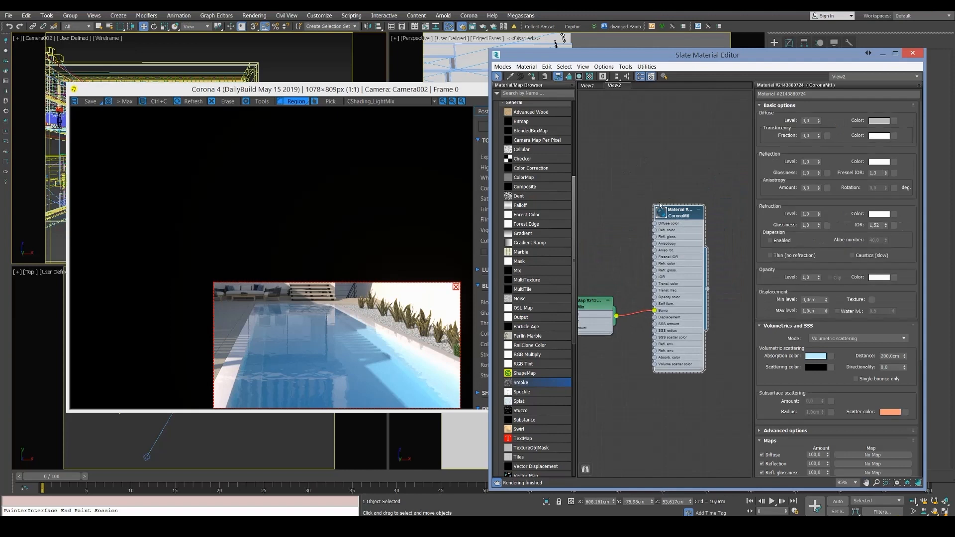
mouse_move(851, 258)
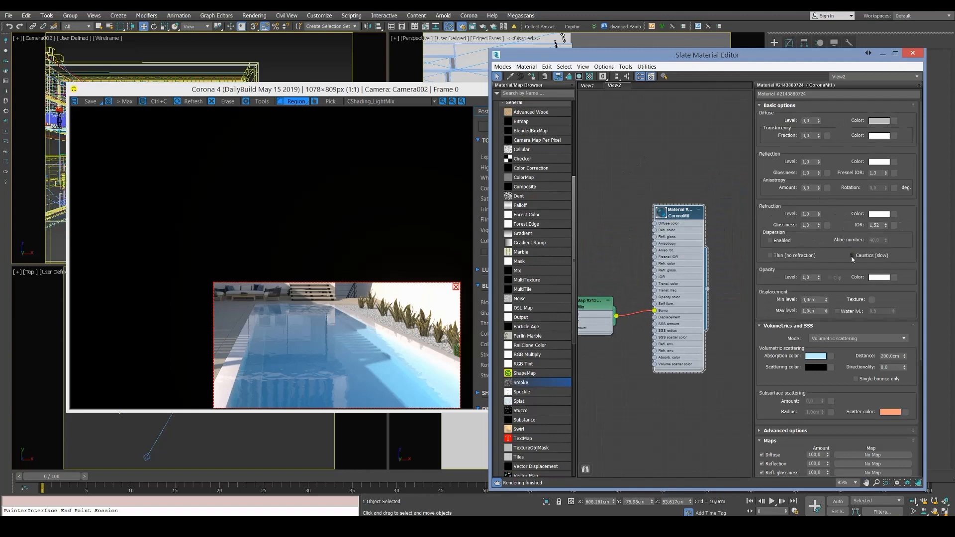
Enable Caustics (slow) in the water CoronaMtl's Refraction section
click(772, 255)
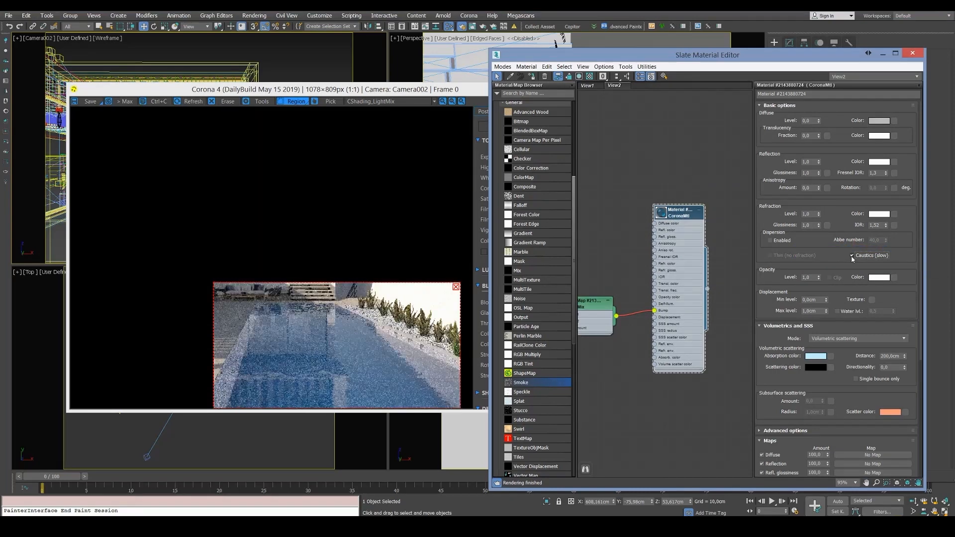
click(852, 256)
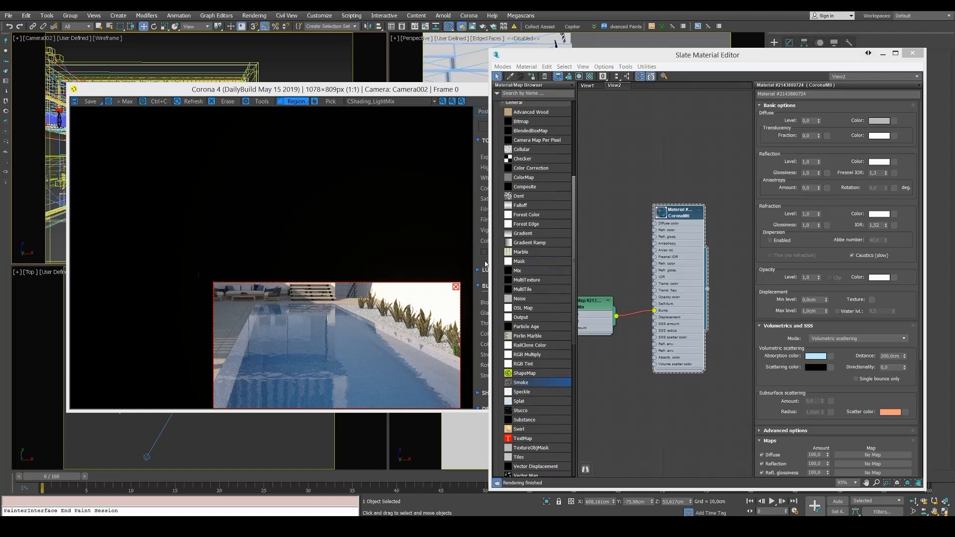
mouse_move(484, 263)
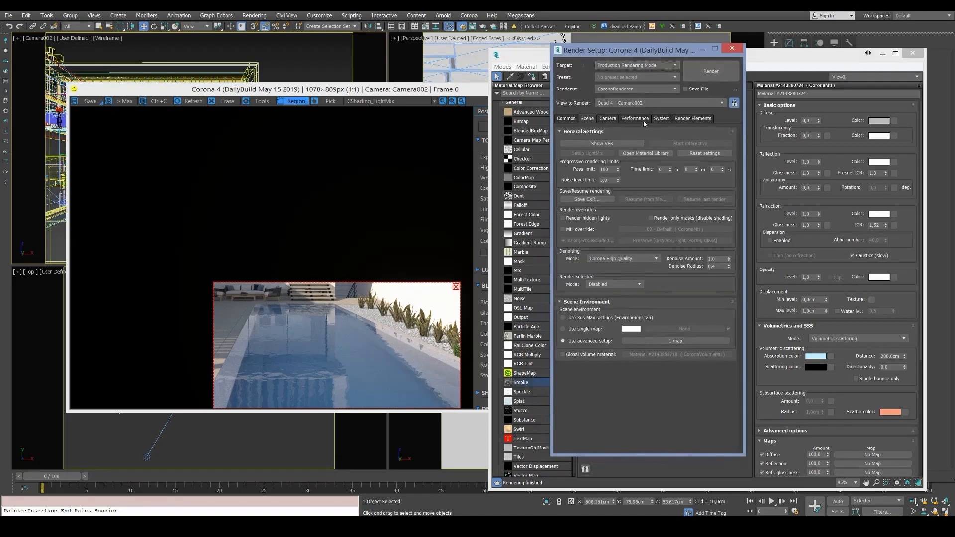
Show Corona's Performance settings in Render Setup to check the light solver options
click(634, 119)
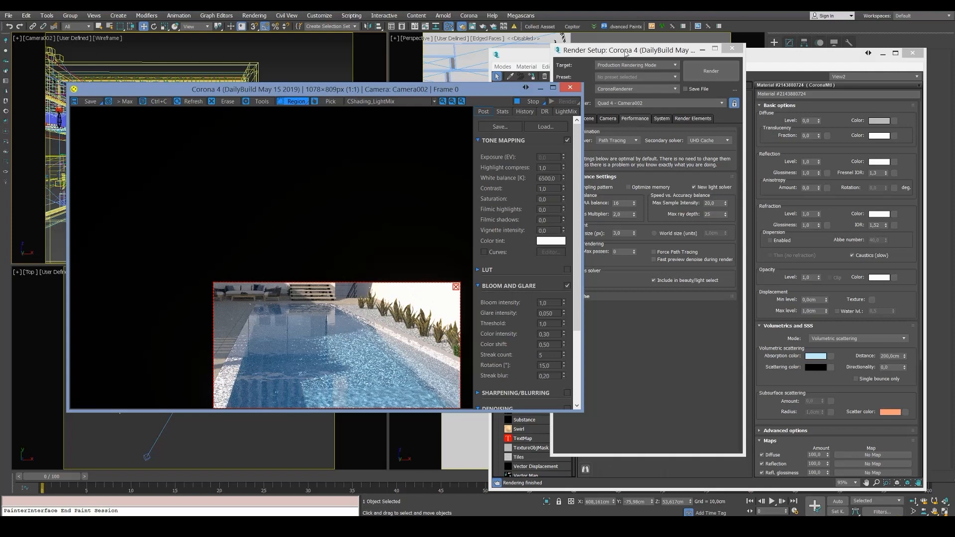
Add a CShading_Caustics render element to the scene
click(693, 119)
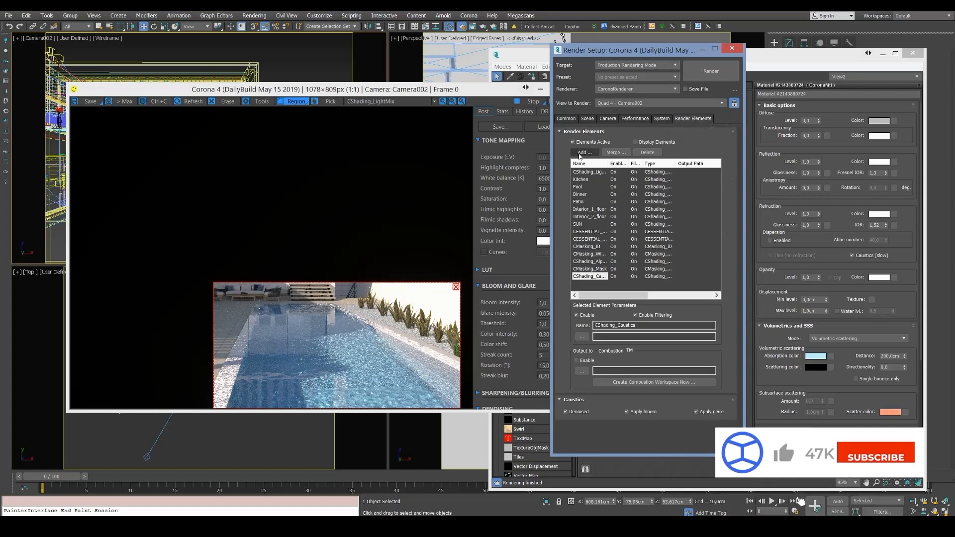
click(583, 153)
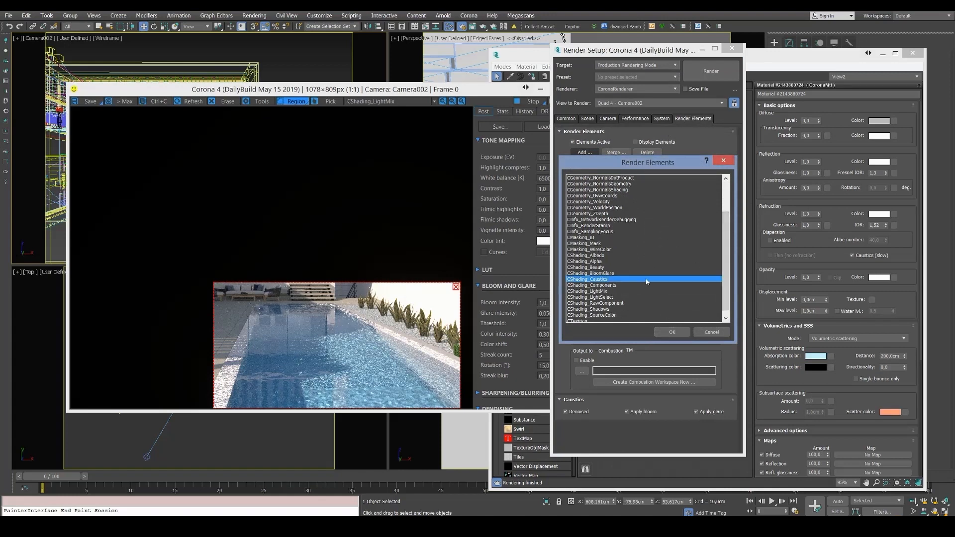
click(670, 332)
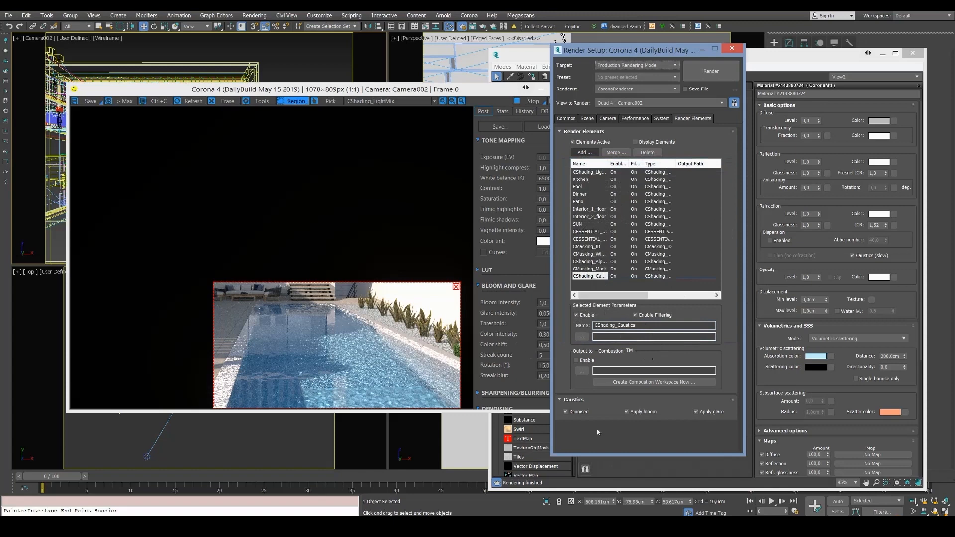
Switch the Corona Frame Buffer from the caustics pass back to the BEAUTY render
click(387, 102)
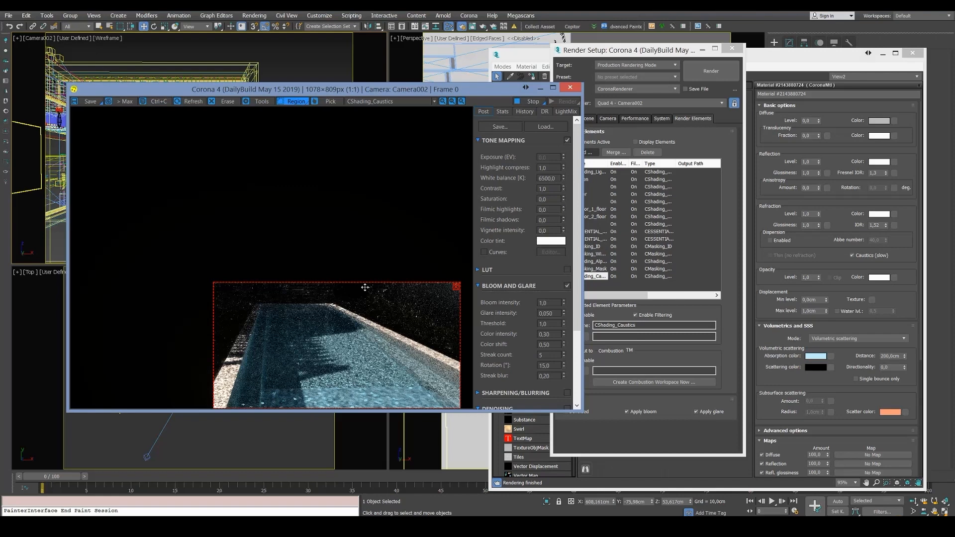
click(387, 101)
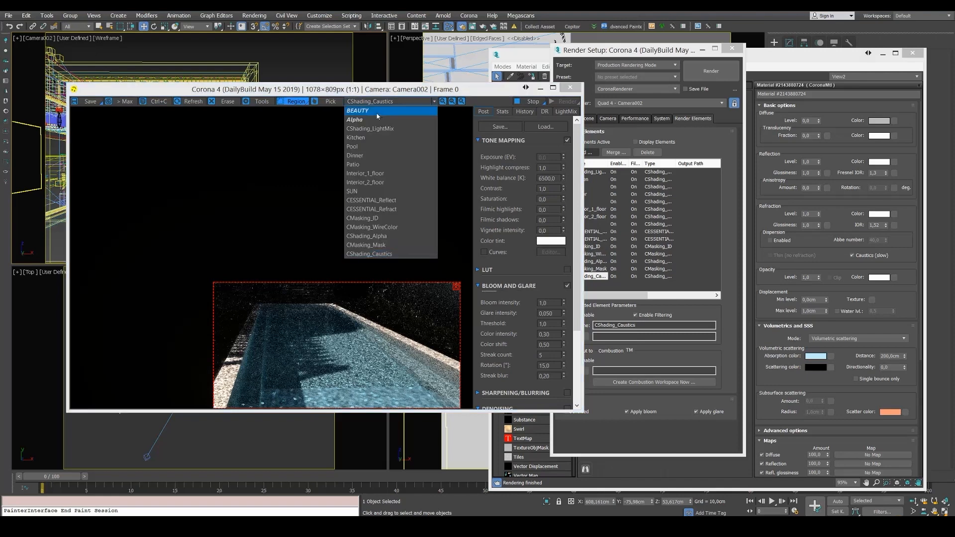
click(357, 110)
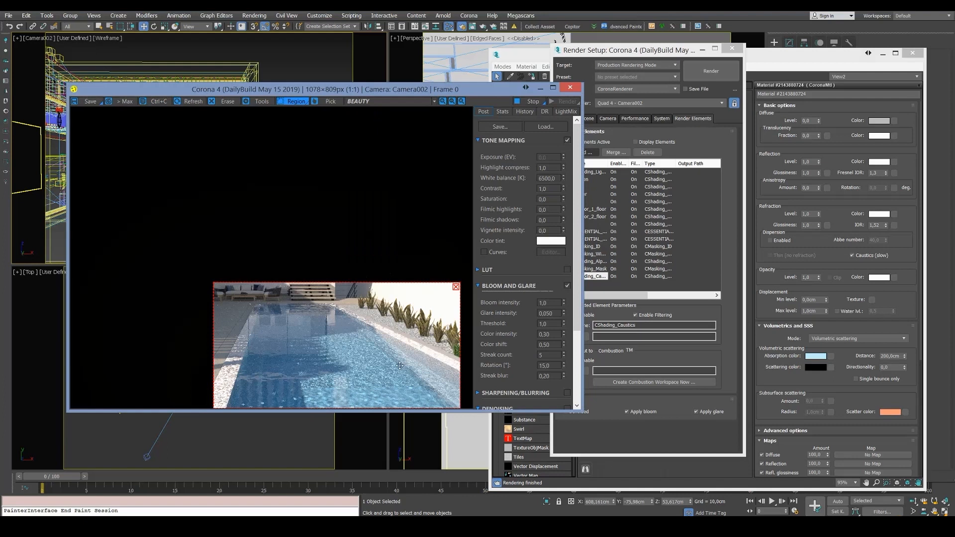